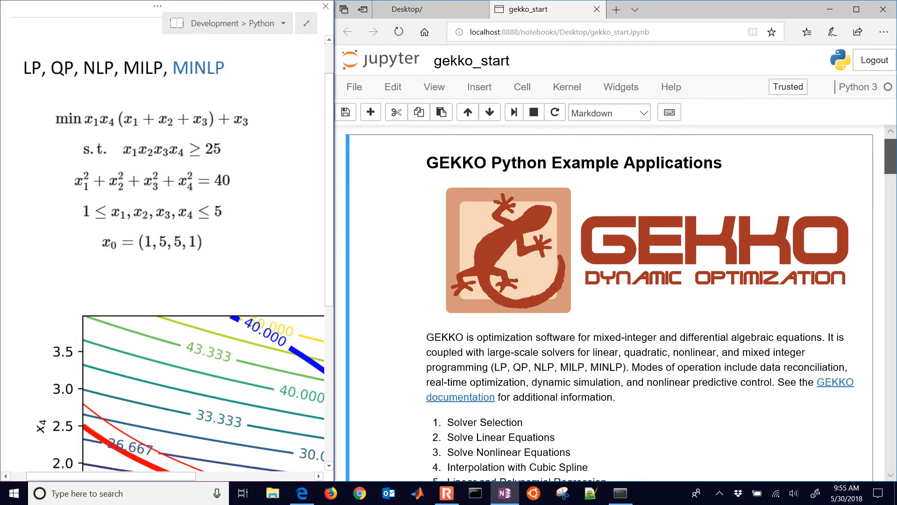
# Step: Ink-circle both constraint equations and label the plot axes x2 and x4 ticks 1.0, 2.0
pyautogui.scroll(-3)
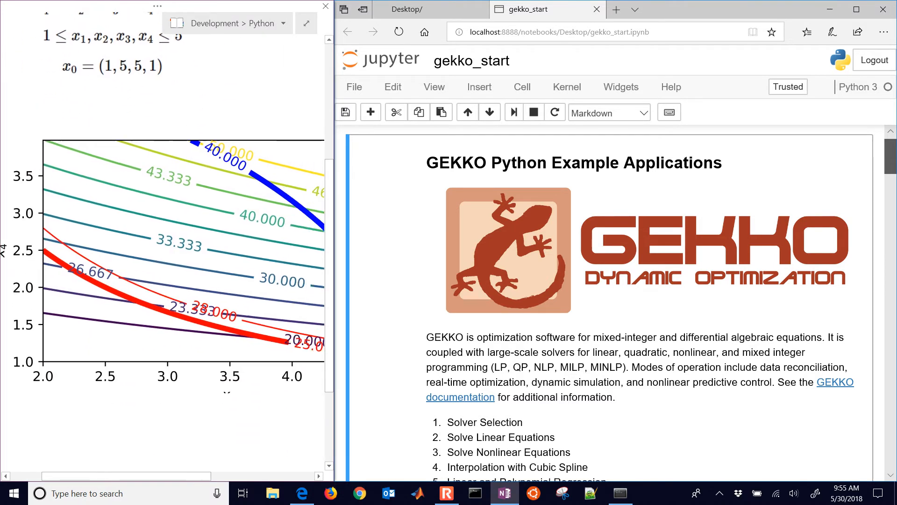
pyautogui.scroll(3)
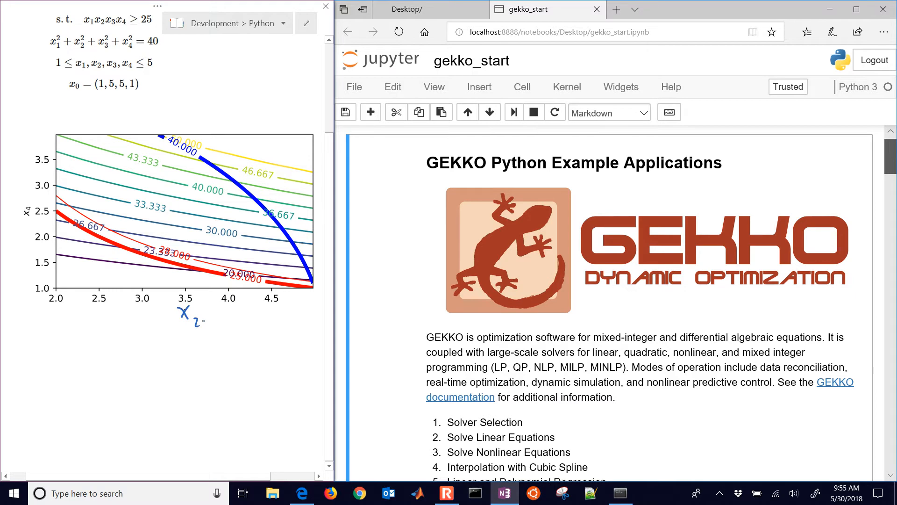
pyautogui.scroll(3)
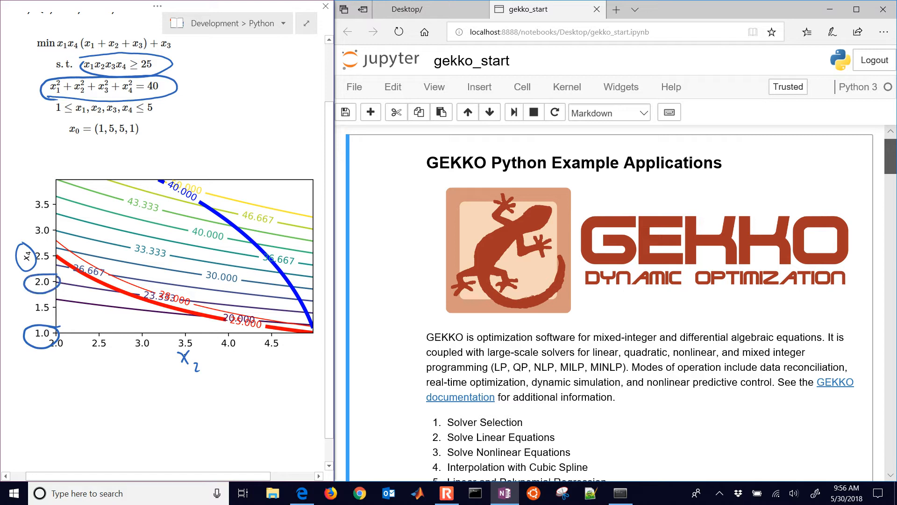
# Step: Draw lines at x4 = 1, 2, 3 on the plot, underline LP/QP/NLP and circle MINLP
pyautogui.click(43, 229)
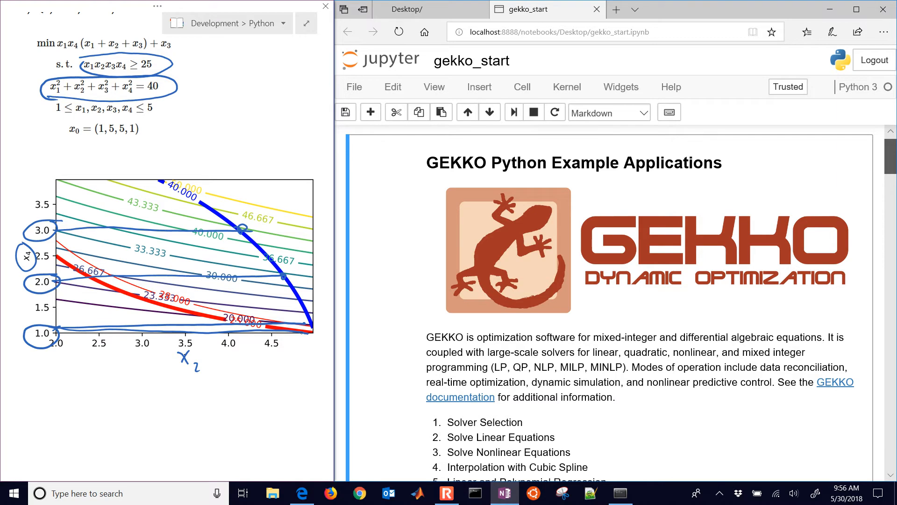
pyautogui.scroll(3)
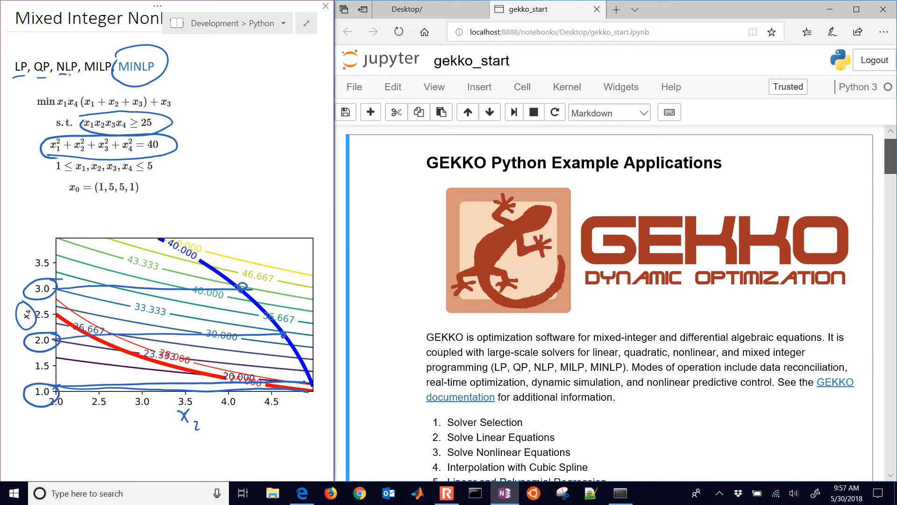
# Step: Scroll the gekko_start notebook down to example 10, Mixed Integer Nonlinear Programming
pyautogui.scroll(-3)
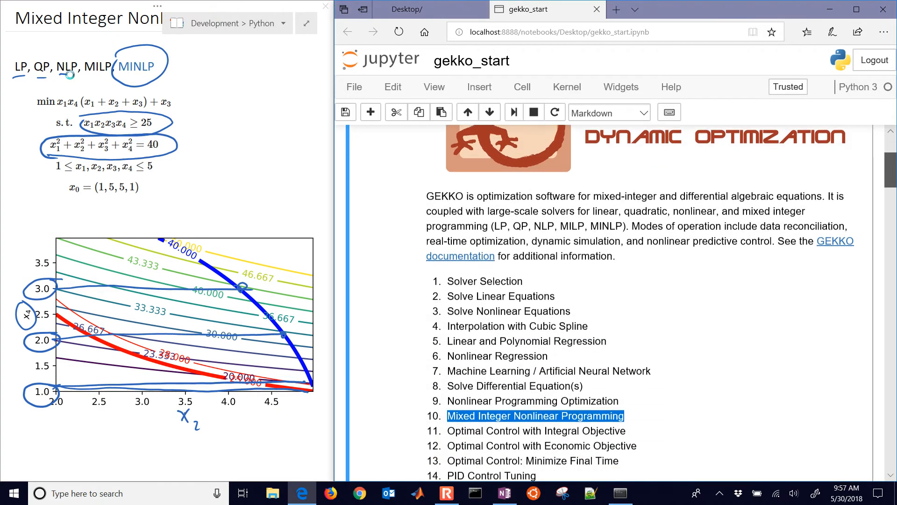
pyautogui.scroll(-3)
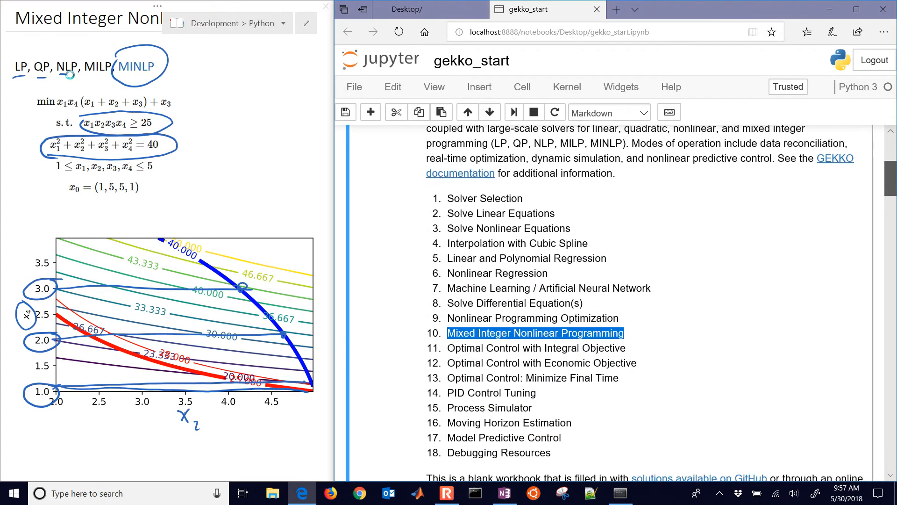
pyautogui.scroll(-3)
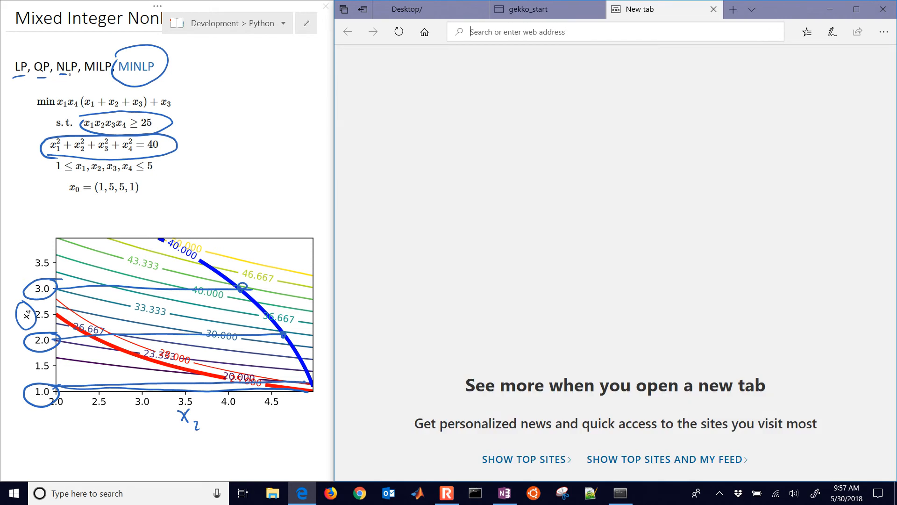
# Step: Search 'apmonitor gekko' and load the APMonitor GEKKO Python Optimization page
pyautogui.write('apmonitor ge')
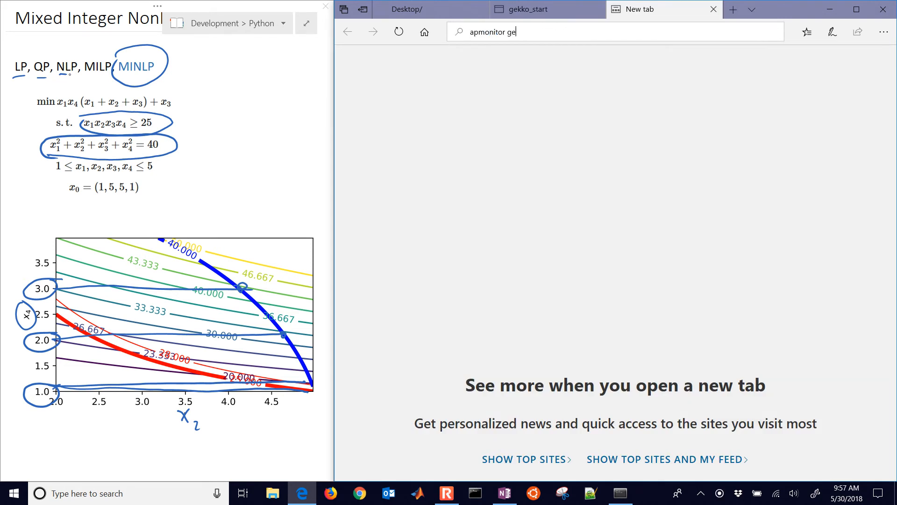
pyautogui.press('Return')
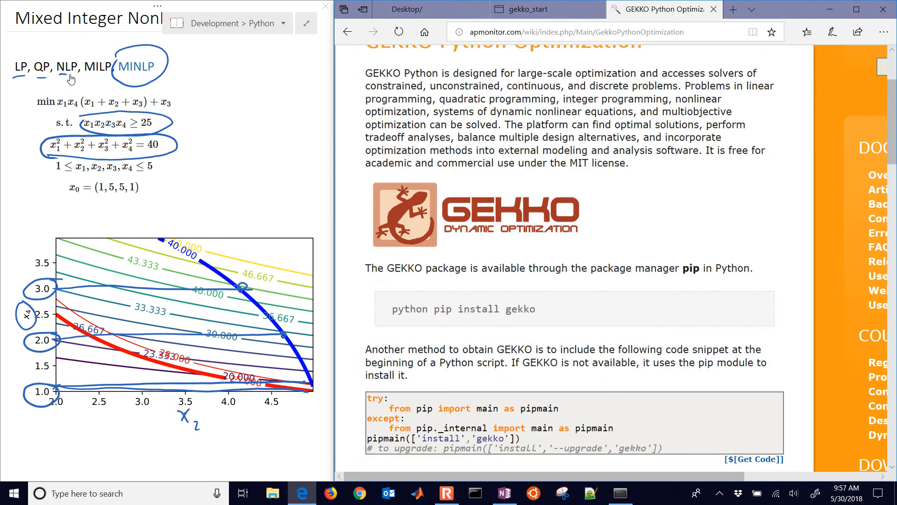
pyautogui.scroll(-3)
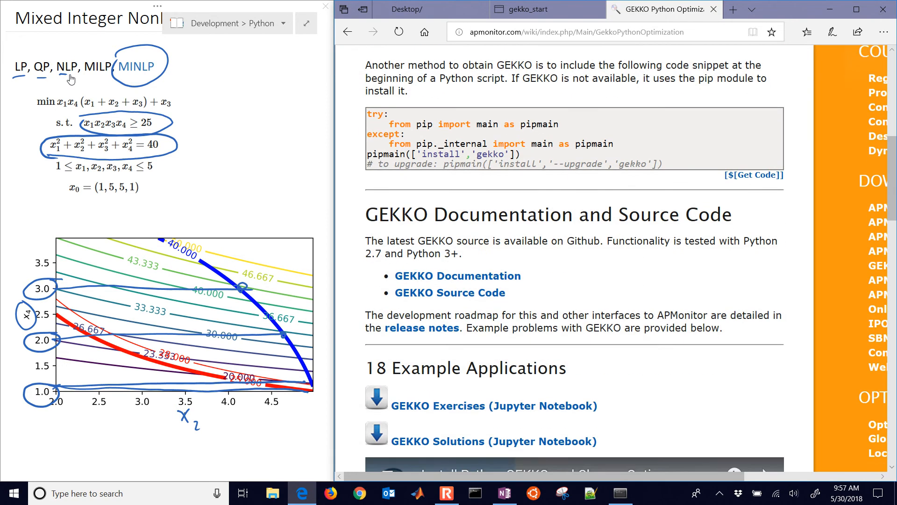
pyautogui.scroll(-3)
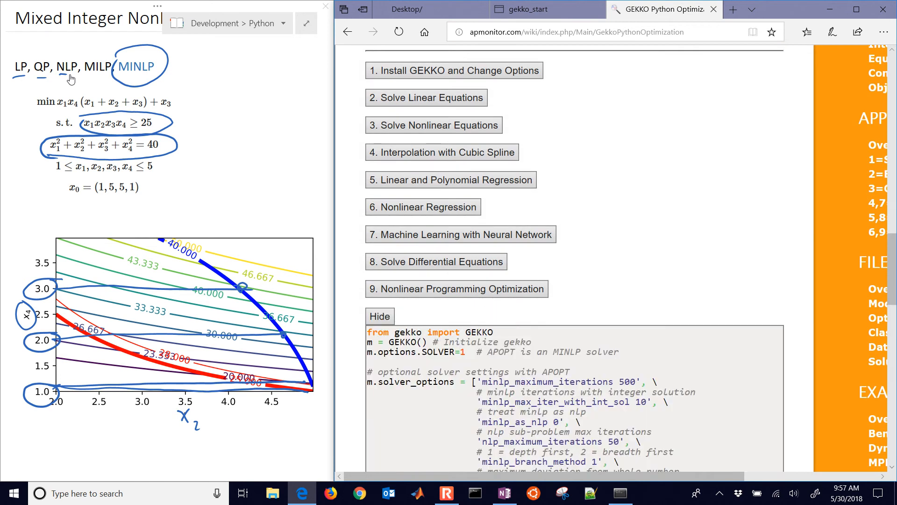
# Step: Collapse the expanded example code and review the example list back to the top
pyautogui.click(379, 315)
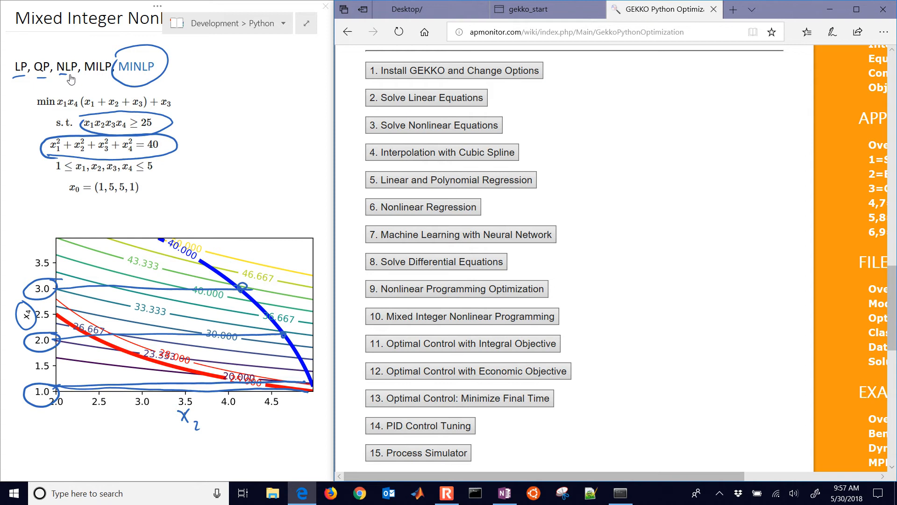
pyautogui.scroll(3)
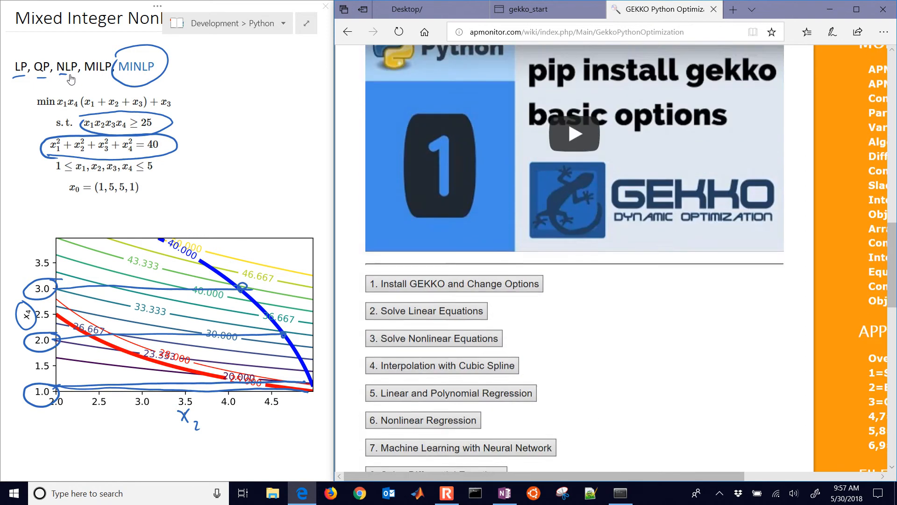
pyautogui.scroll(-3)
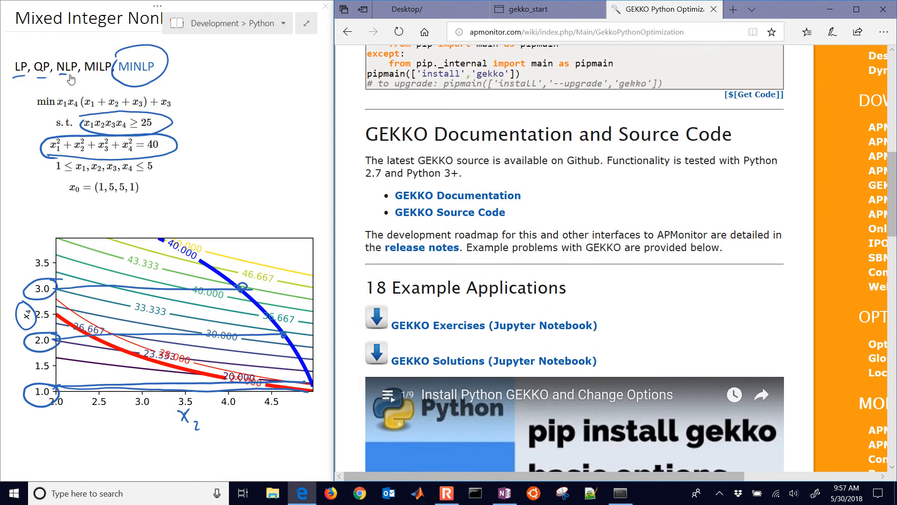
pyautogui.scroll(3)
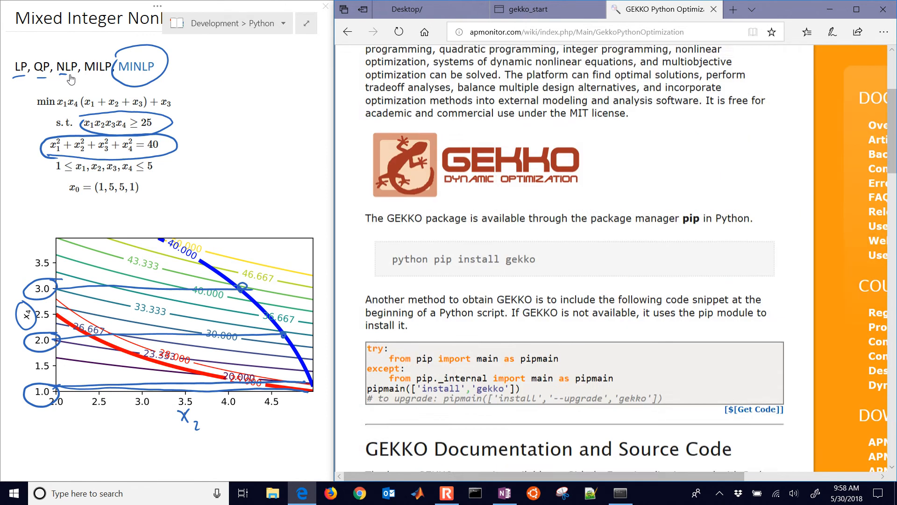
pyautogui.scroll(3)
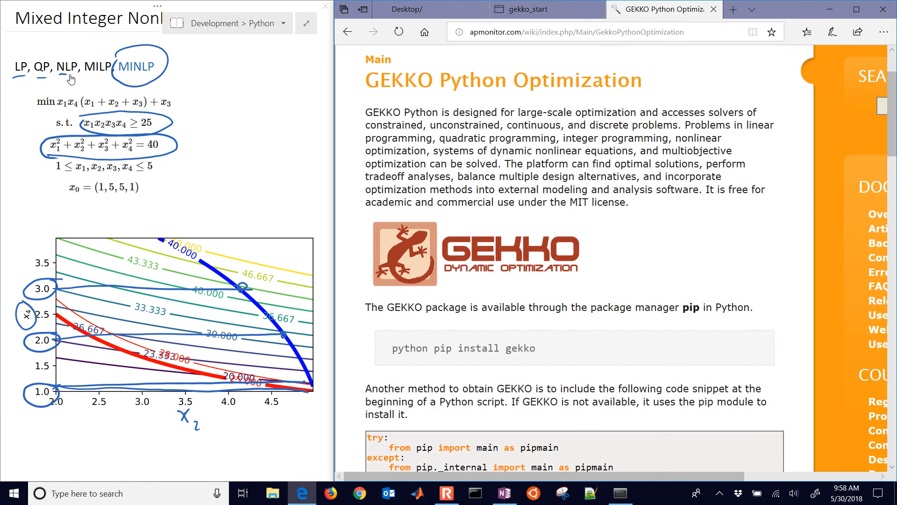
pyautogui.moveTo(71, 79)
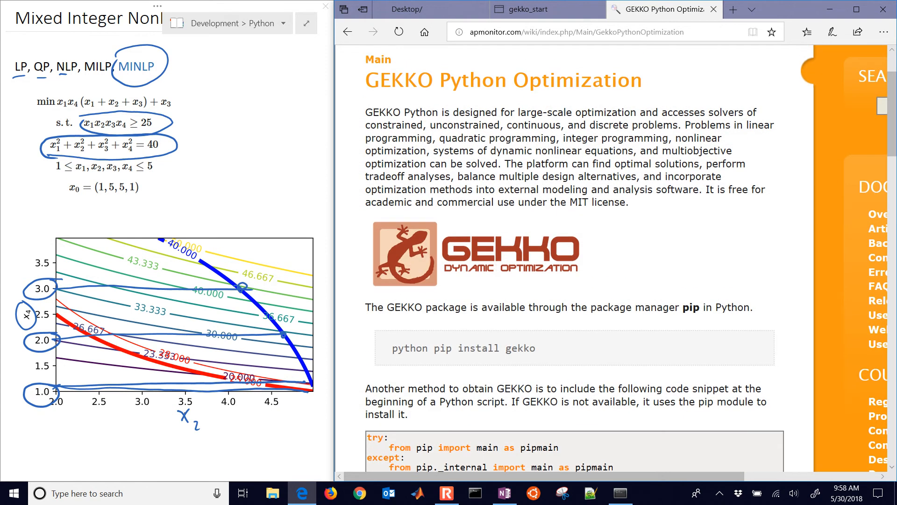
# Step: Run !pip install gekko --upgrade in the section 10 cell, confirming gekko is current
pyautogui.click(545, 9)
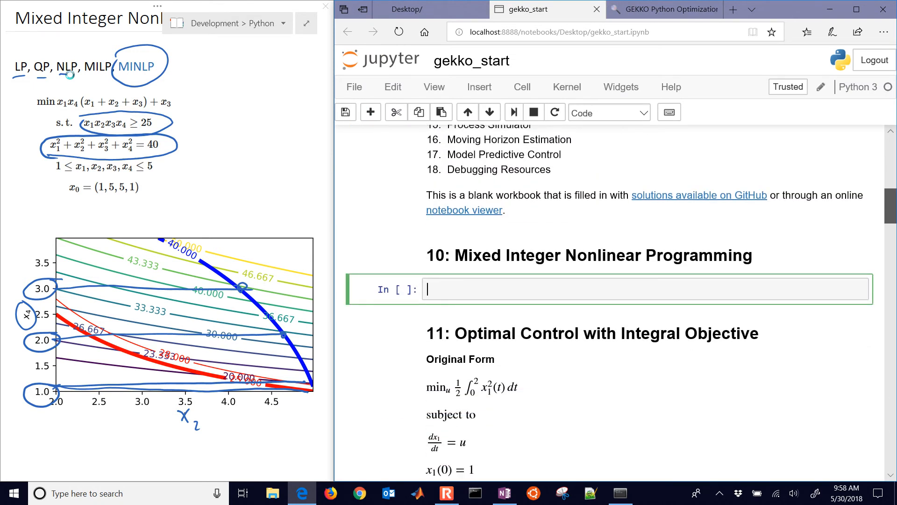
pyautogui.write('!pip')
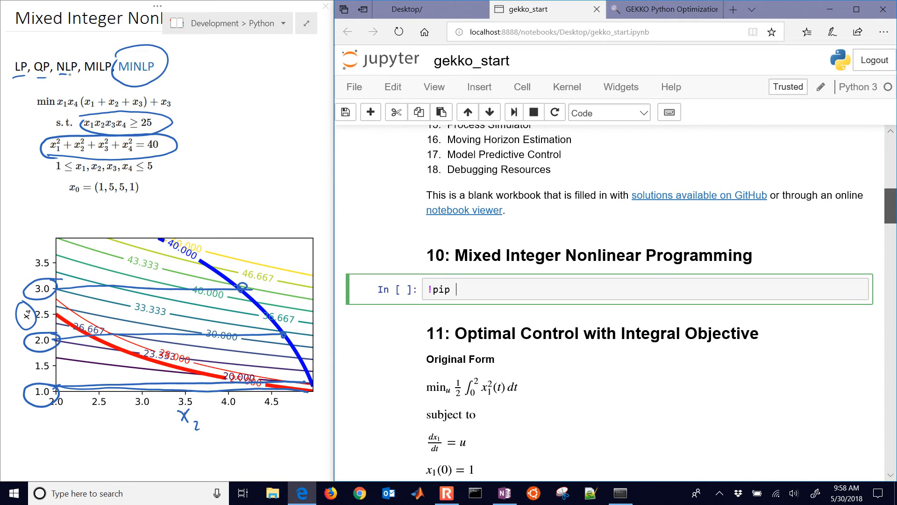
pyautogui.write('install ge')
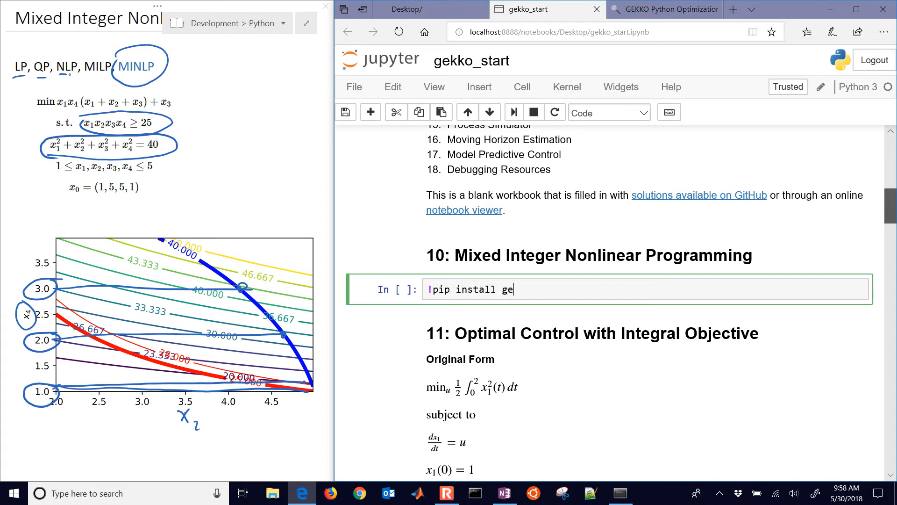
pyautogui.write('kko --upgrade')
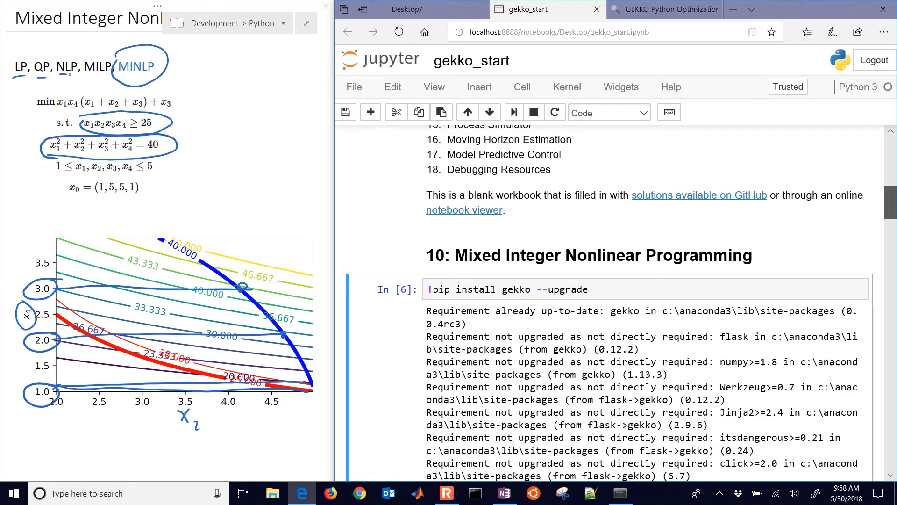
pyautogui.scroll(-3)
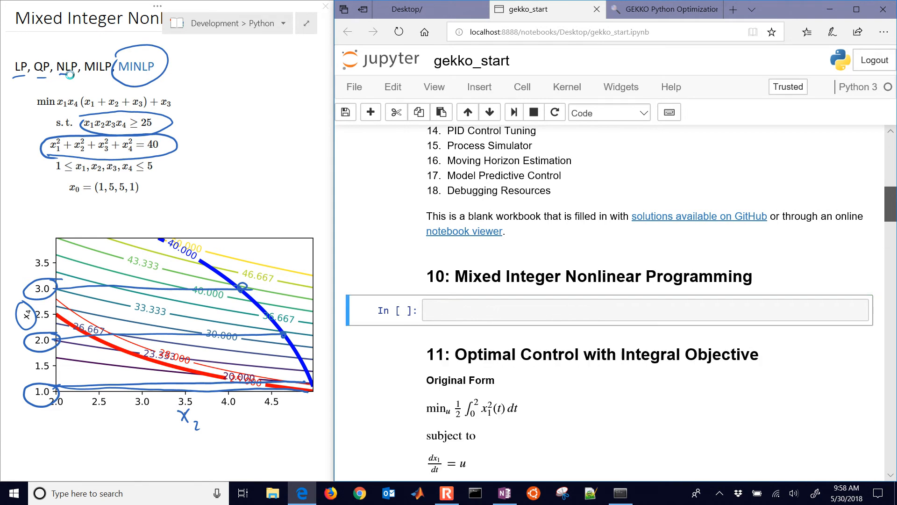
# Step: Create m = GEKKO() and define x1 = m.Var(value=1,lb=1,ub=5)
pyautogui.click(589, 310)
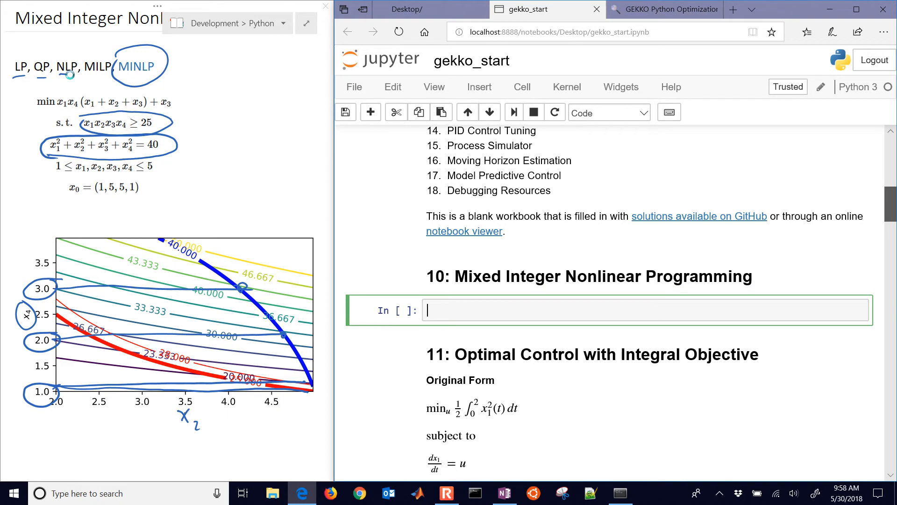
pyautogui.write('m = GEKKO(')
pyautogui.write('m.')
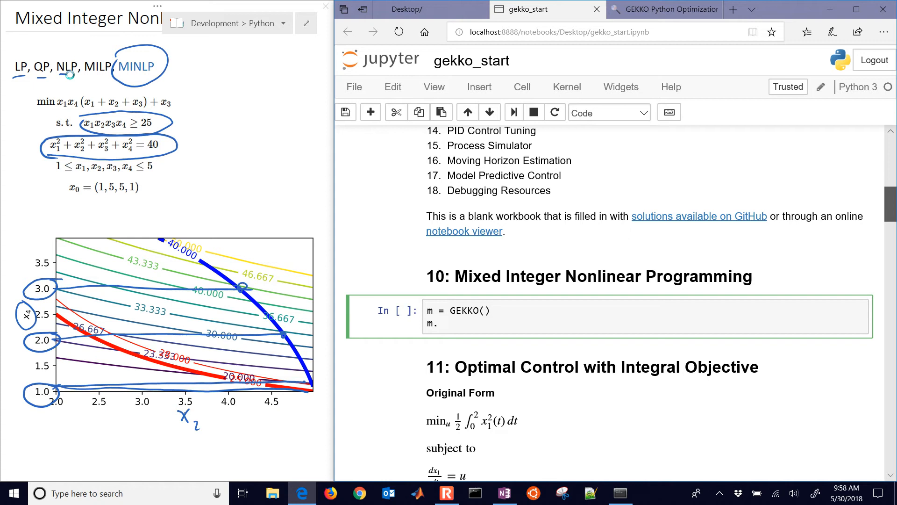
pyautogui.write('Va')
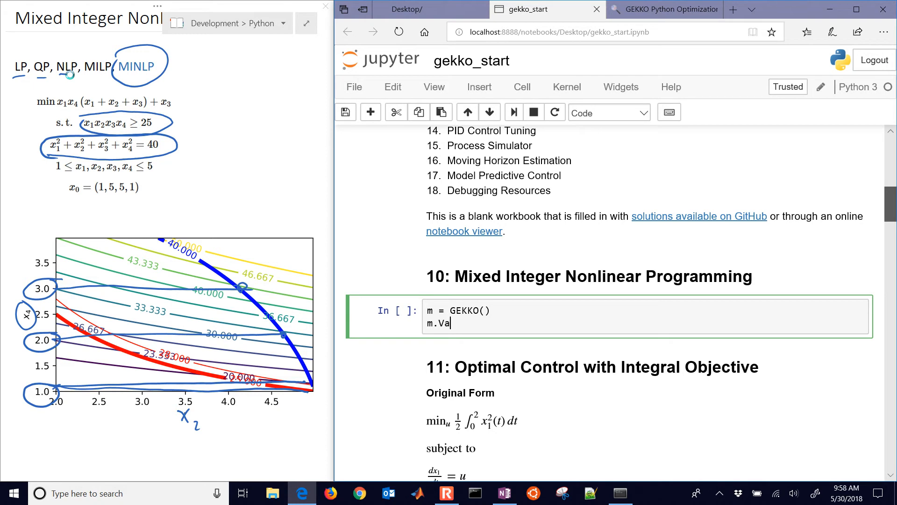
pyautogui.write('(value)')
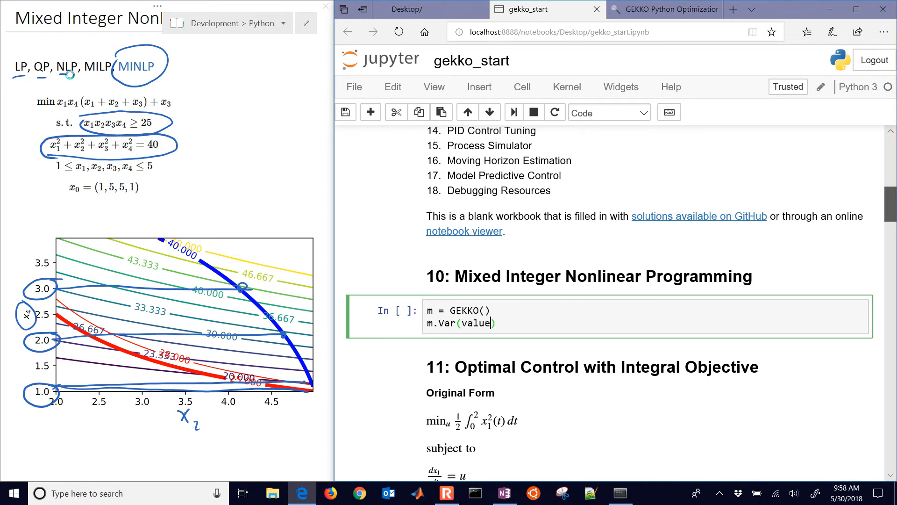
pyautogui.write('=1,')
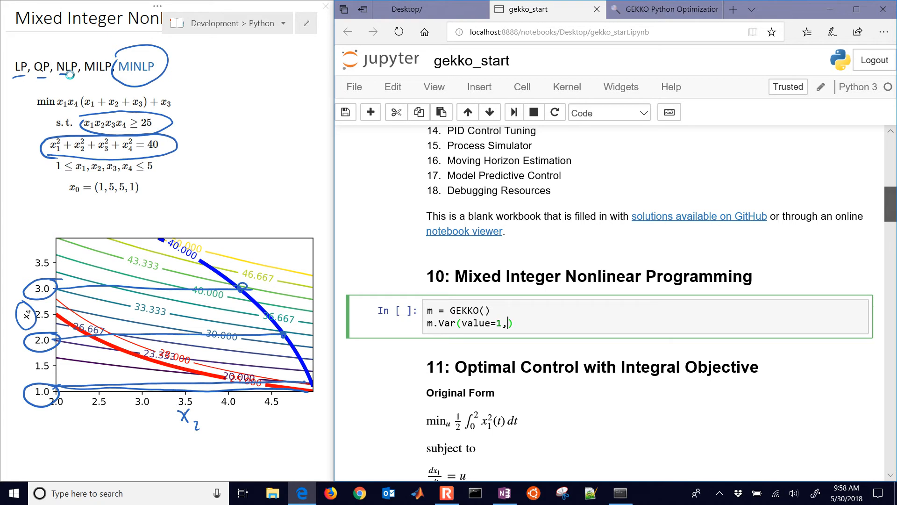
pyautogui.write('lb=1')
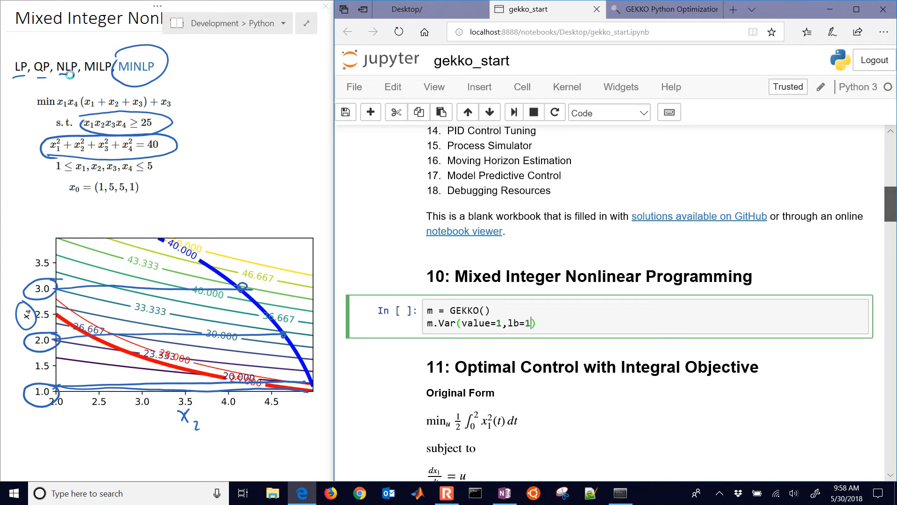
pyautogui.write(',ub=')
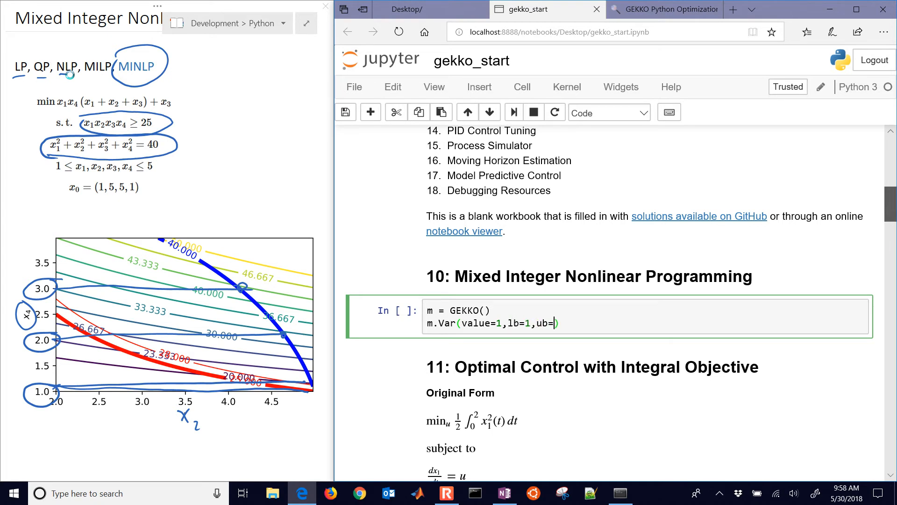
pyautogui.write('5')
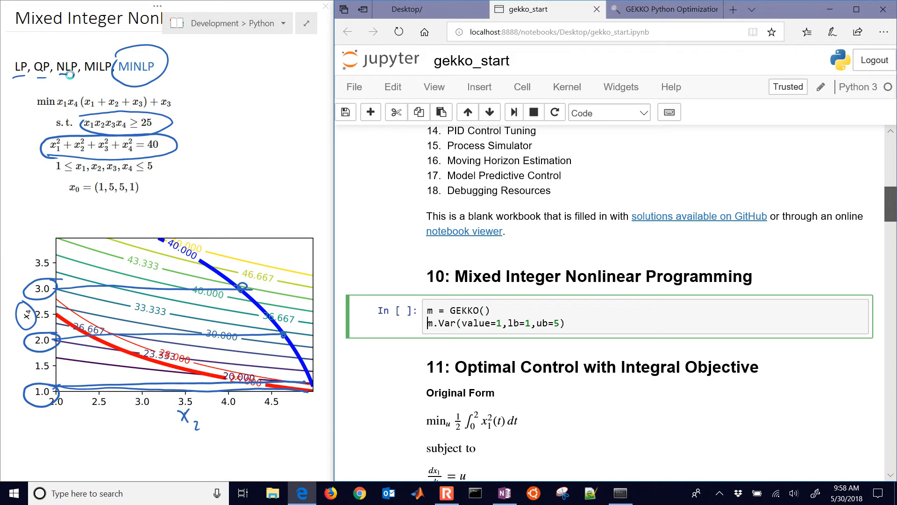
pyautogui.write('x1 =')
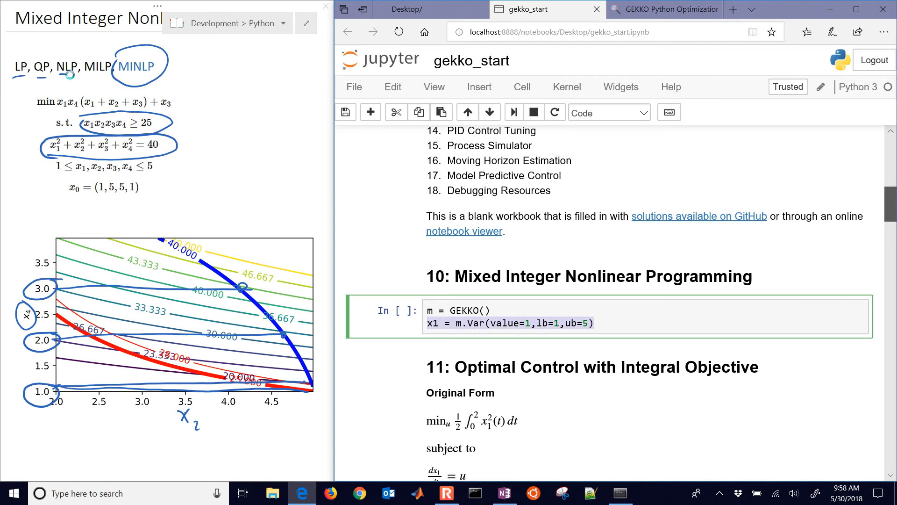
# Step: Duplicate the Var line as x2 with value=5, bounds 1 to 5
pyautogui.write('x1 = m.Var(value=1,lb=1,ub=5)')
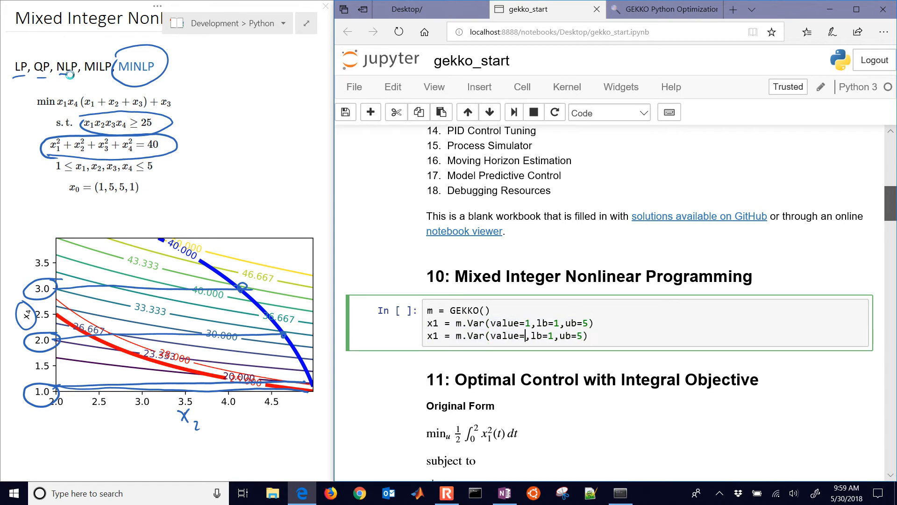
pyautogui.write('5')
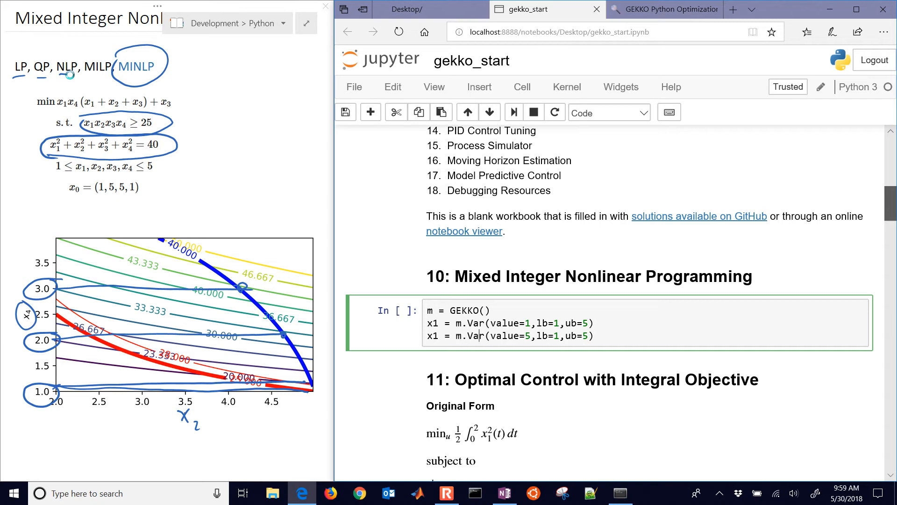
pyautogui.write('2')
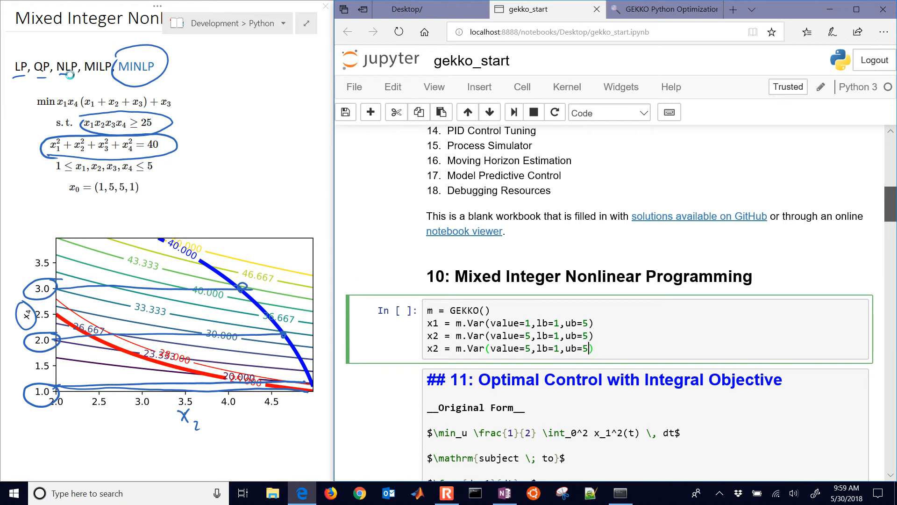
# Step: Add integer=True Var lines for x3 and x4 bounded 1 to 5
pyautogui.write(',')
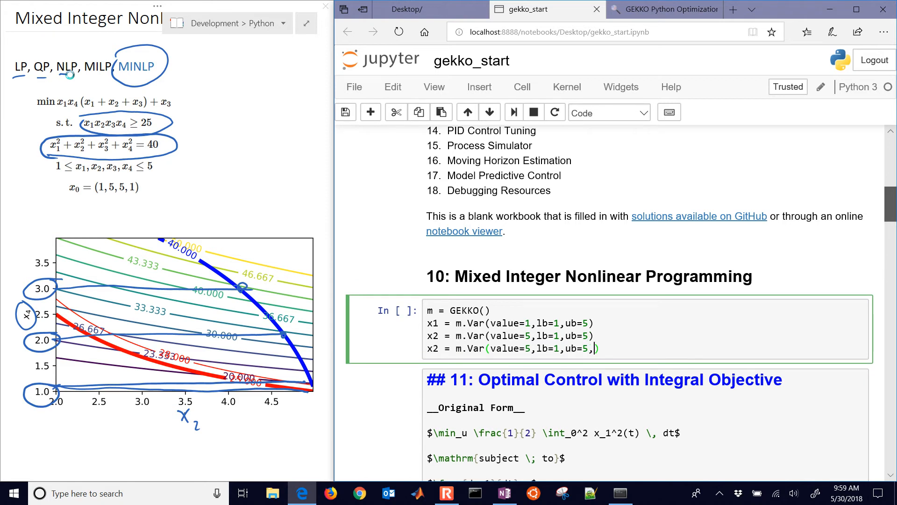
pyautogui.write('integer=T')
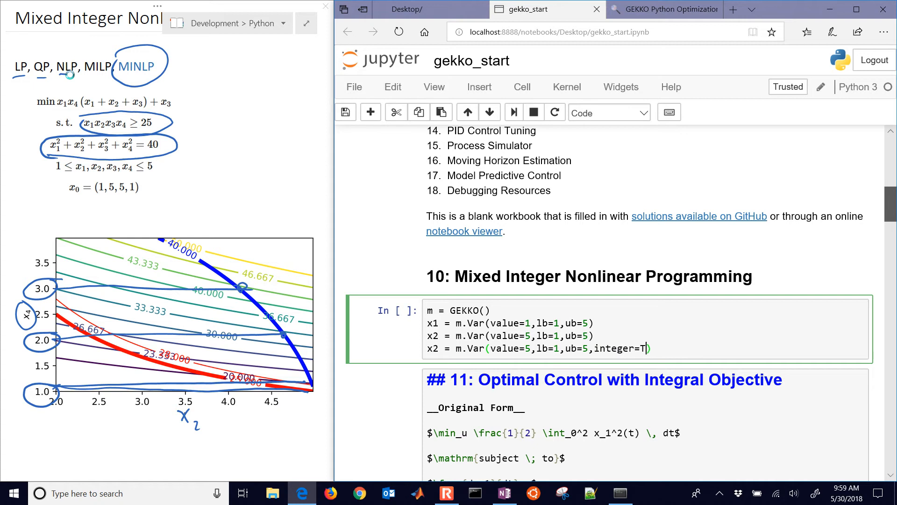
pyautogui.write('rue')
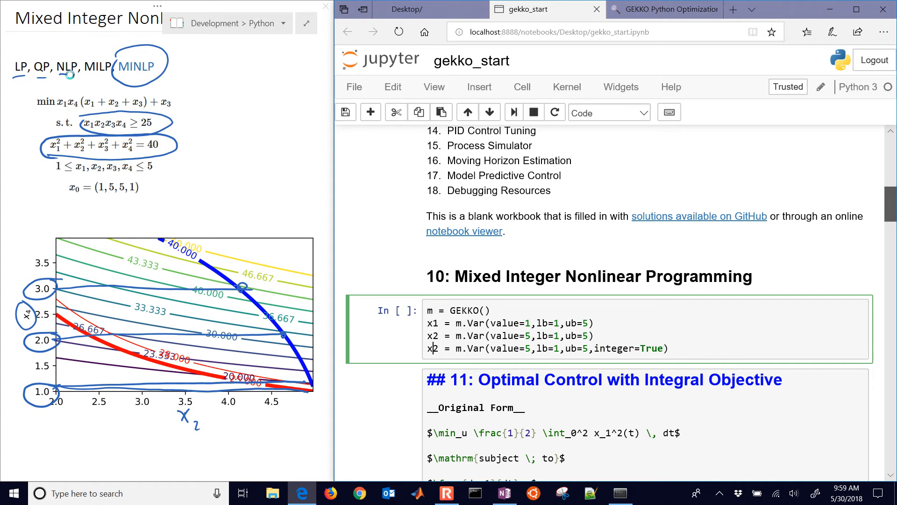
pyautogui.write('3')
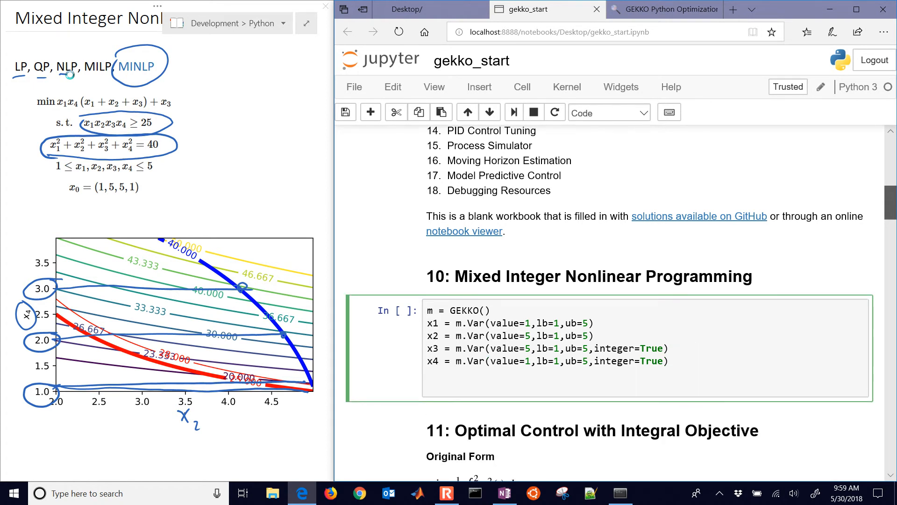
# Step: Add the constraint m.Equation(x1*x2*x3*x4 >= 25)
pyautogui.write('m')
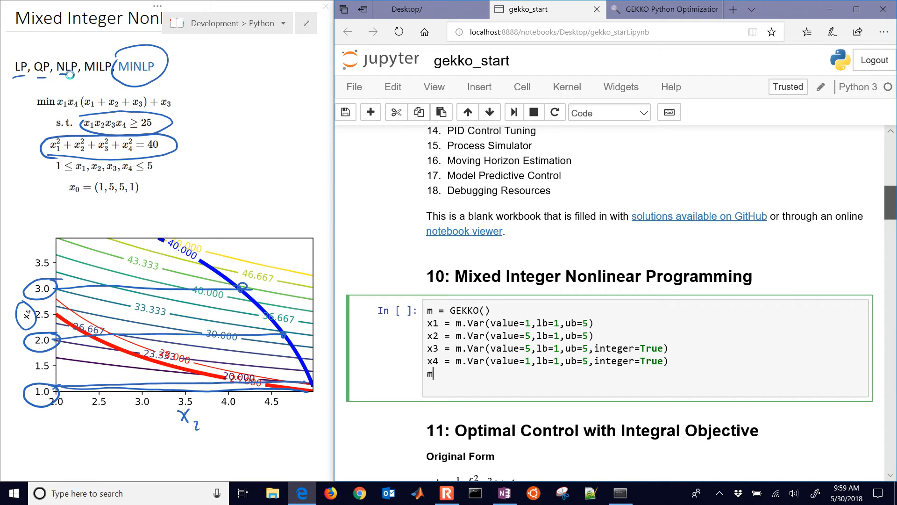
pyautogui.write('.e')
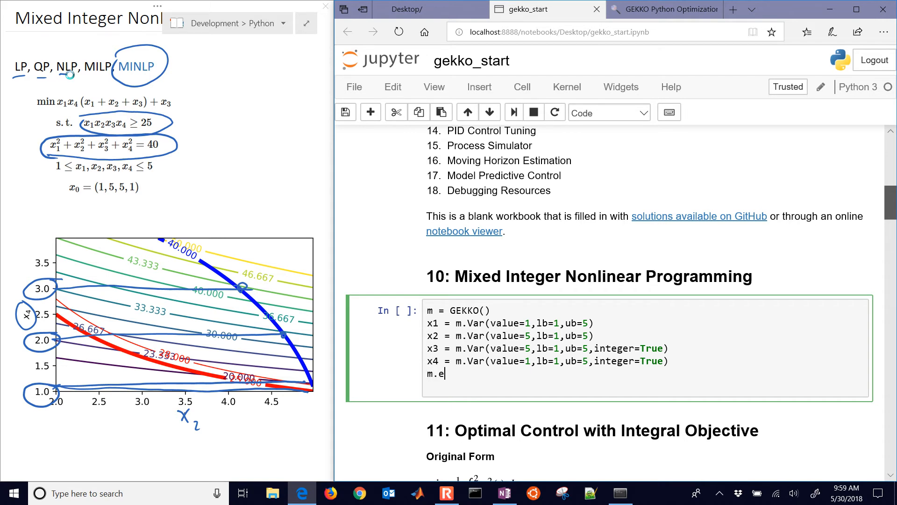
pyautogui.write('Equation()')
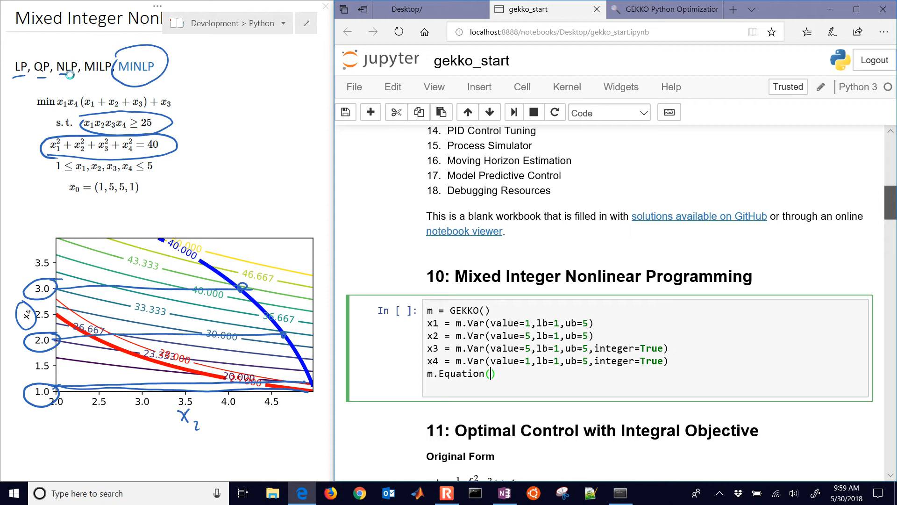
pyautogui.write('x1*x')
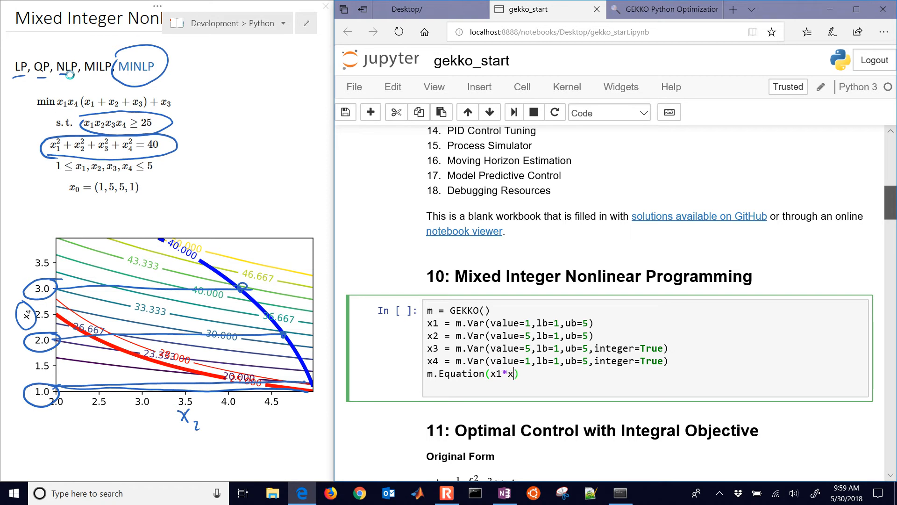
pyautogui.write('2*x3*x4')
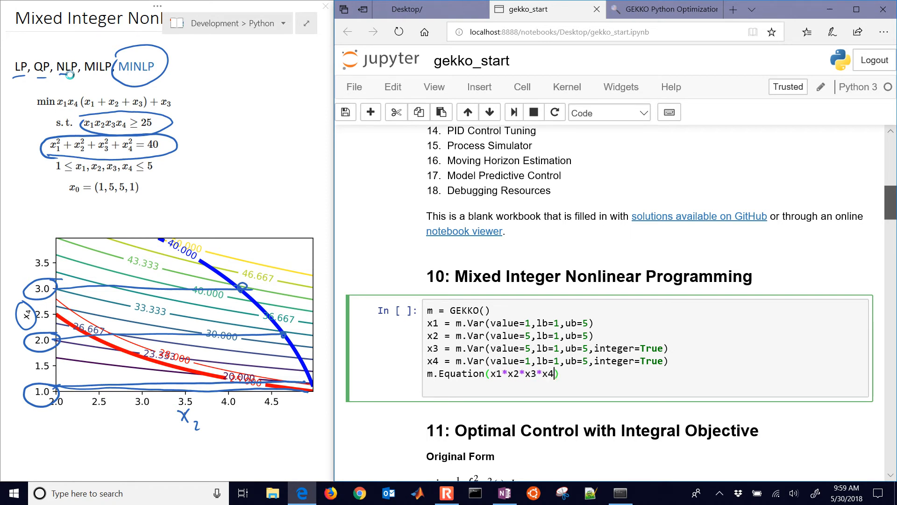
pyautogui.write('>=')
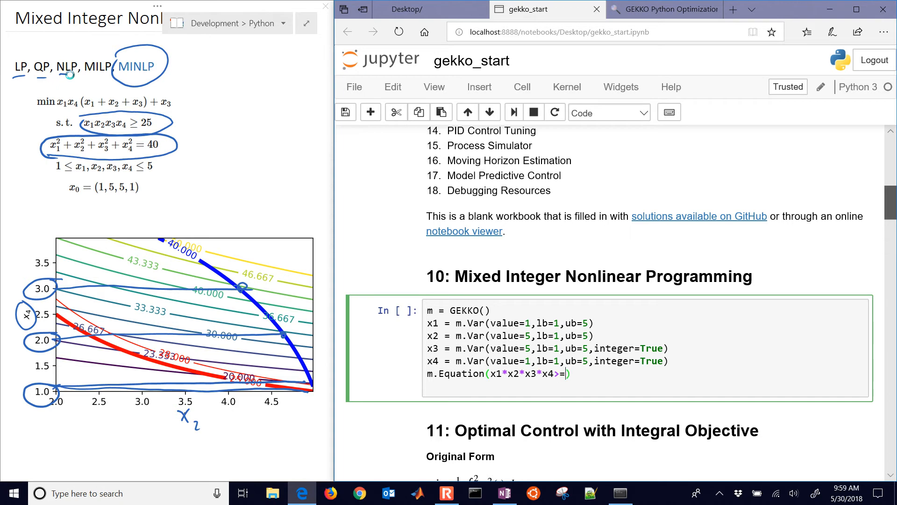
pyautogui.write('25')
pyautogui.write('m.Eq')
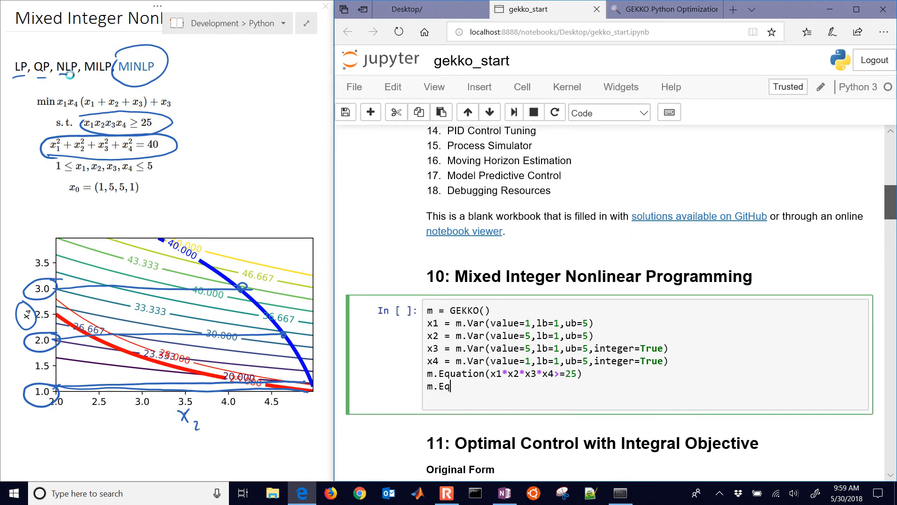
# Step: Add the constraint m.Equation(x1**2+x2**2+x3**2+x4**2 == 40)
pyautogui.write('uation(x1')
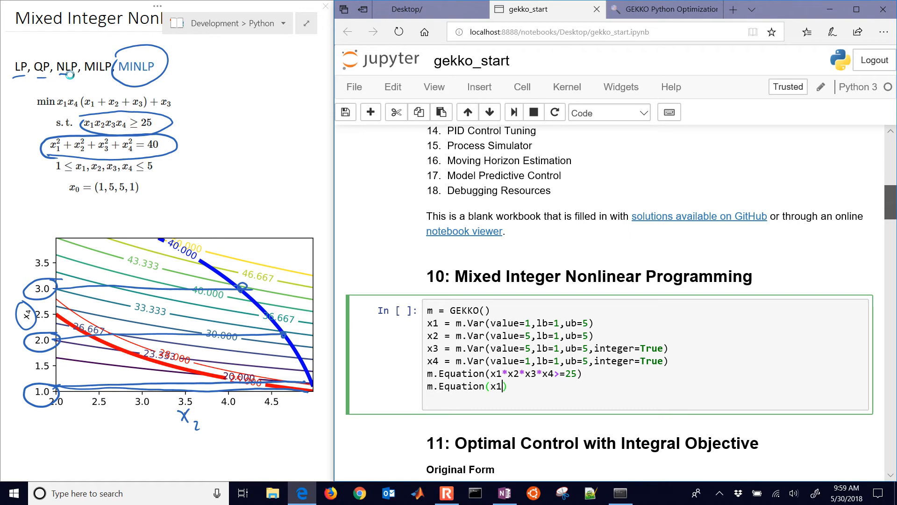
pyautogui.write('**2+x2')
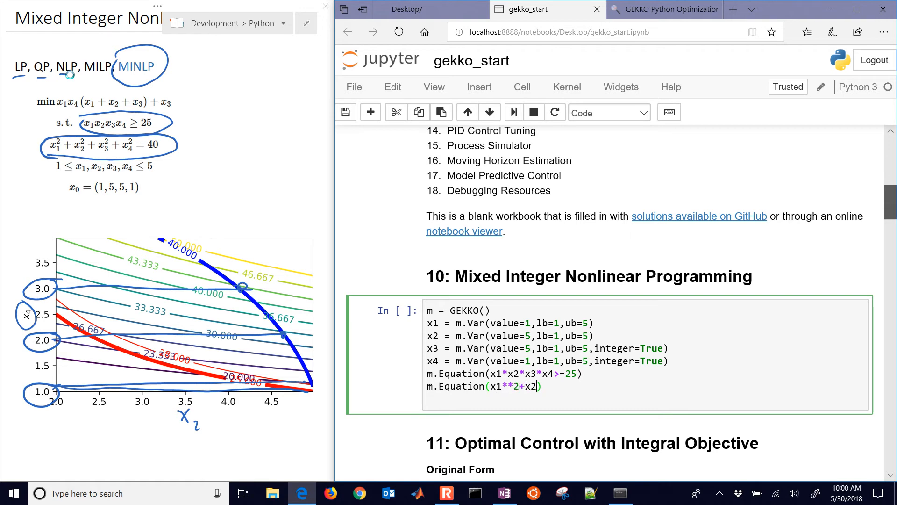
pyautogui.write('**2+')
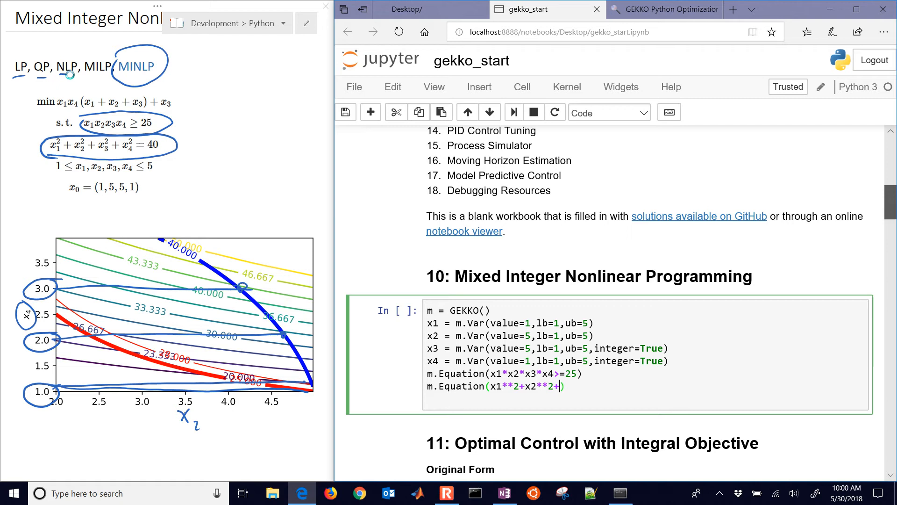
pyautogui.write('x3**3')
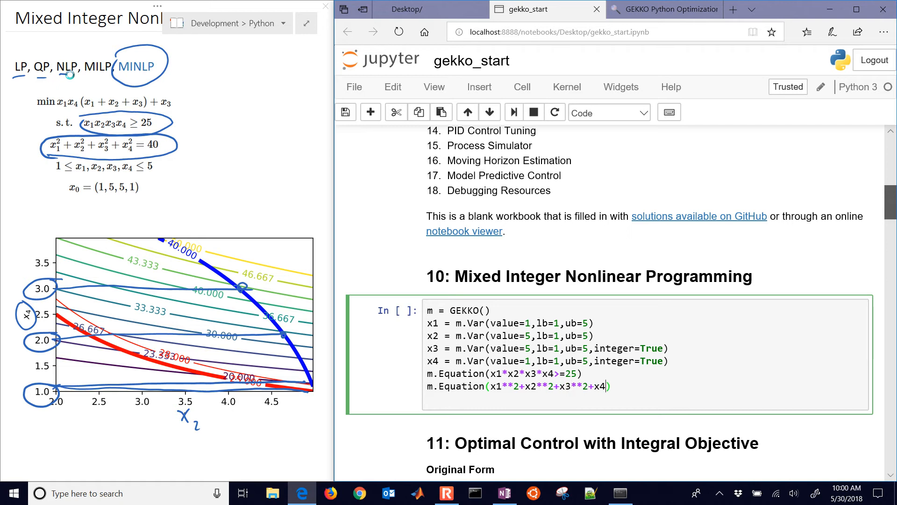
pyautogui.write('**2==4')
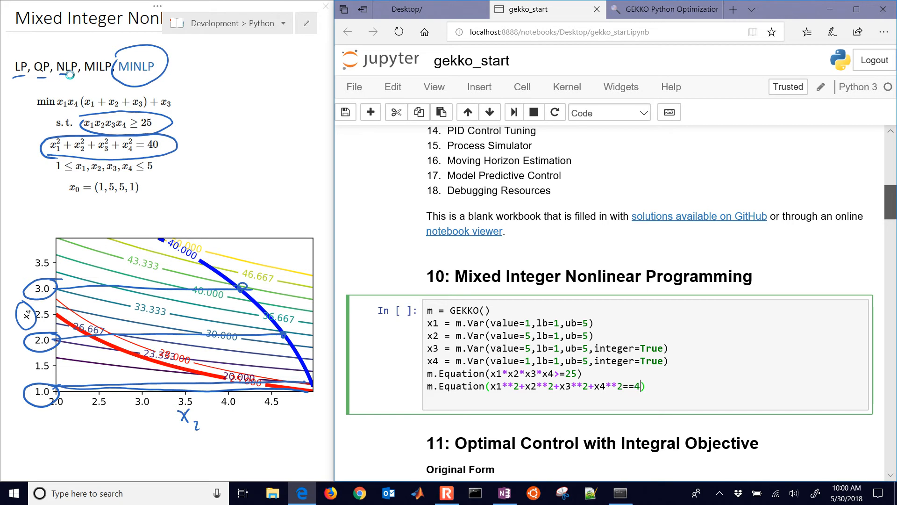
pyautogui.write('0')
pyautogui.write('m.')
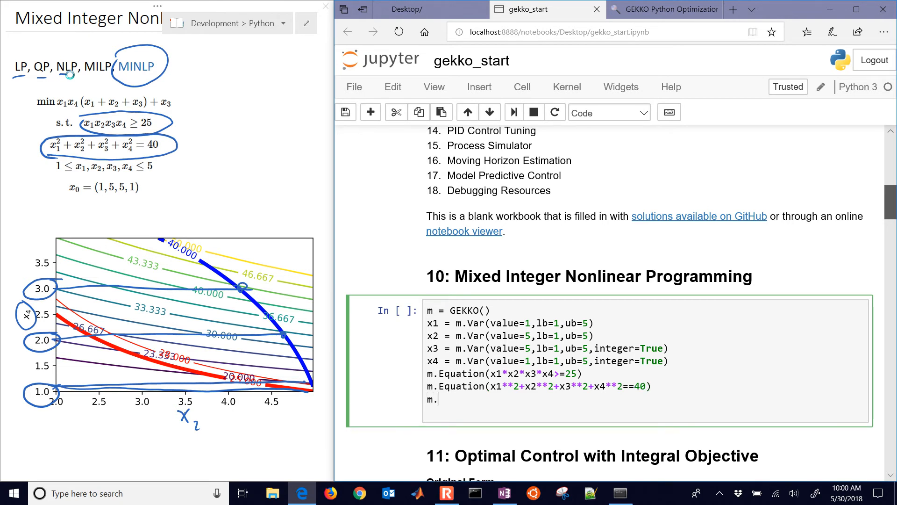
# Step: Write the objective m.Obj(x1*x4*(x1+x2+x3)+x3) below the equations
pyautogui.write('Obj')
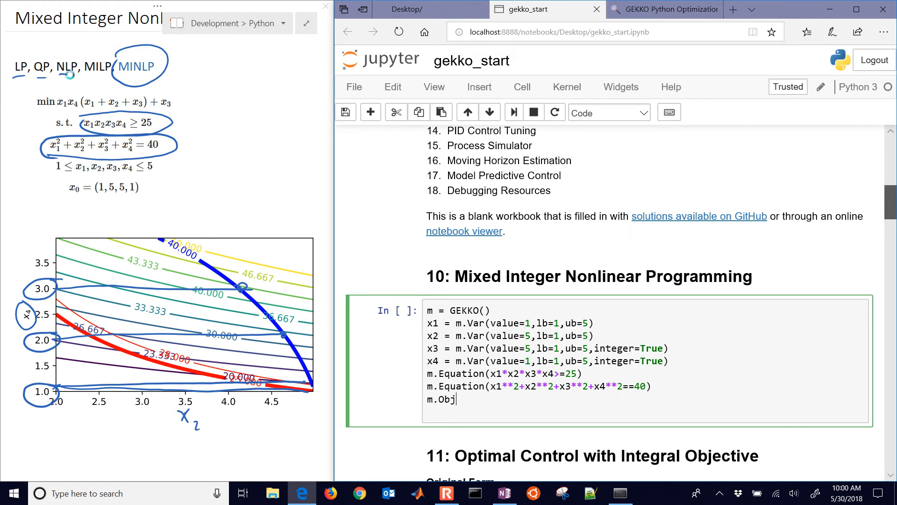
pyautogui.write('()')
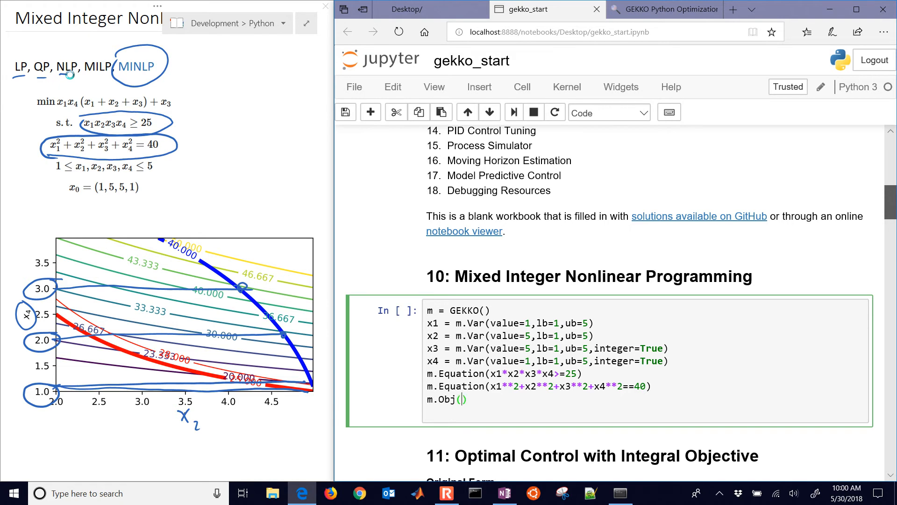
pyautogui.write('x1*x4*')
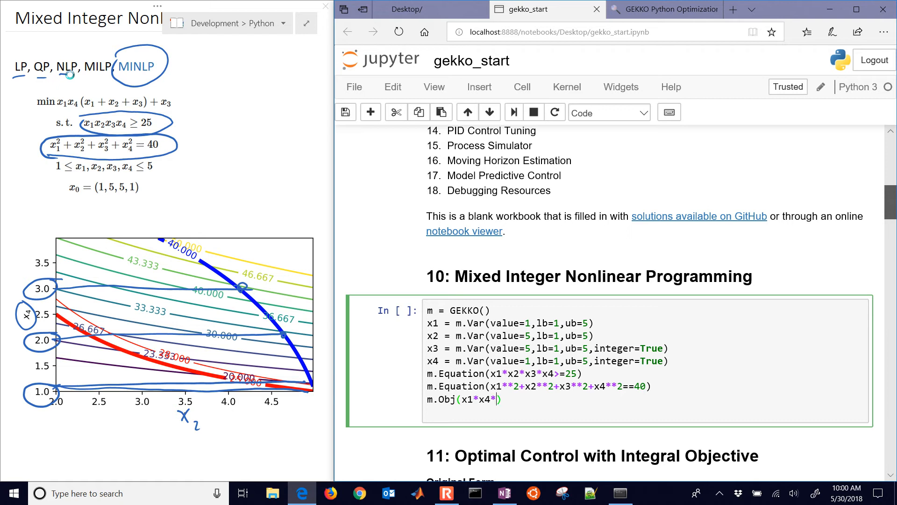
pyautogui.write('(x1')
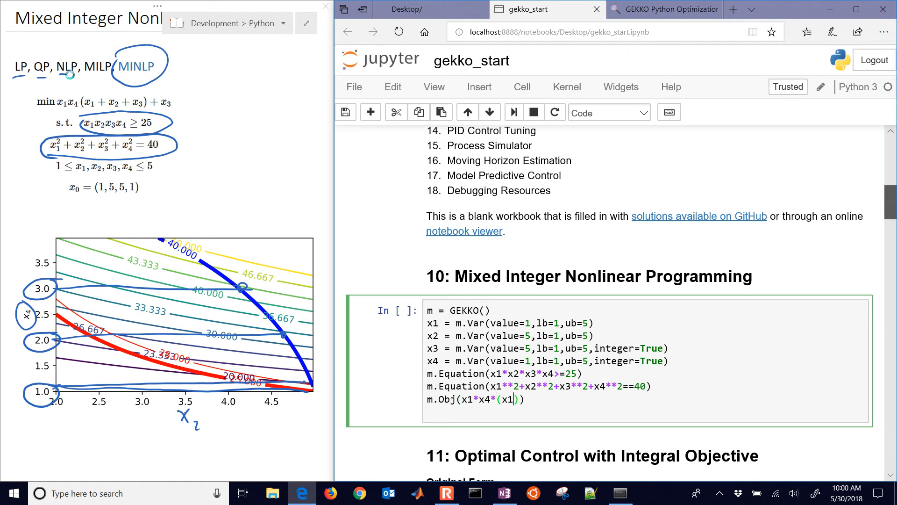
pyautogui.write('+x2=')
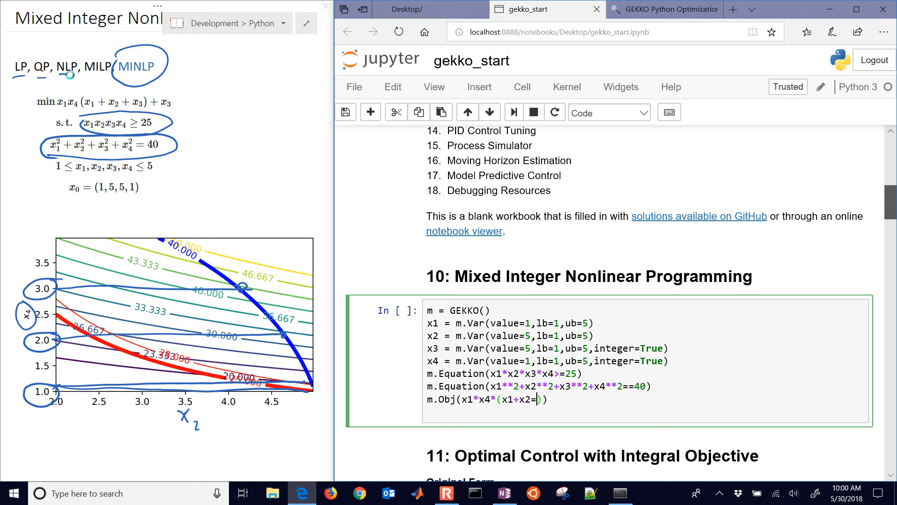
pyautogui.write('s')
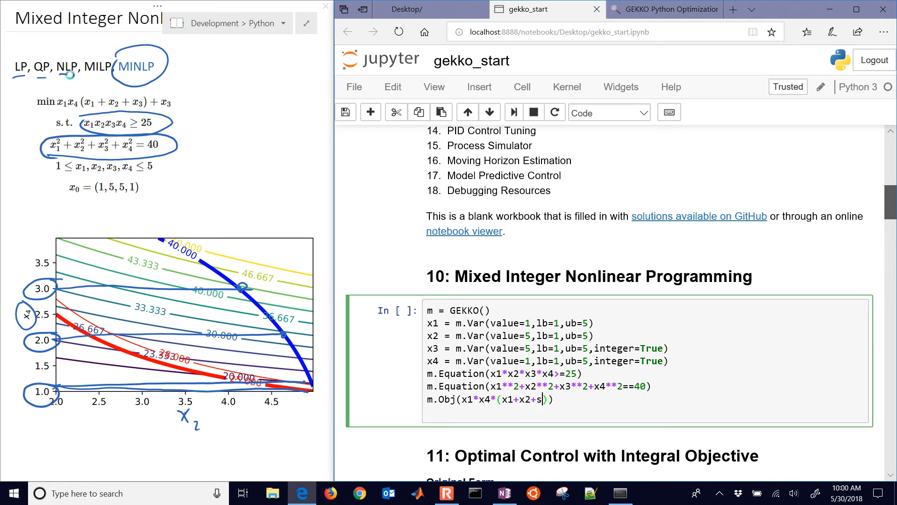
pyautogui.write('x3')
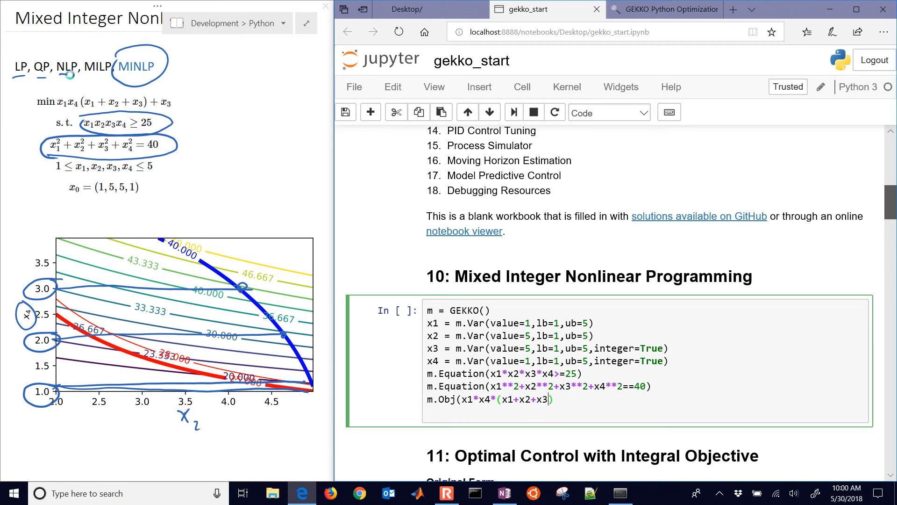
pyautogui.write('+')
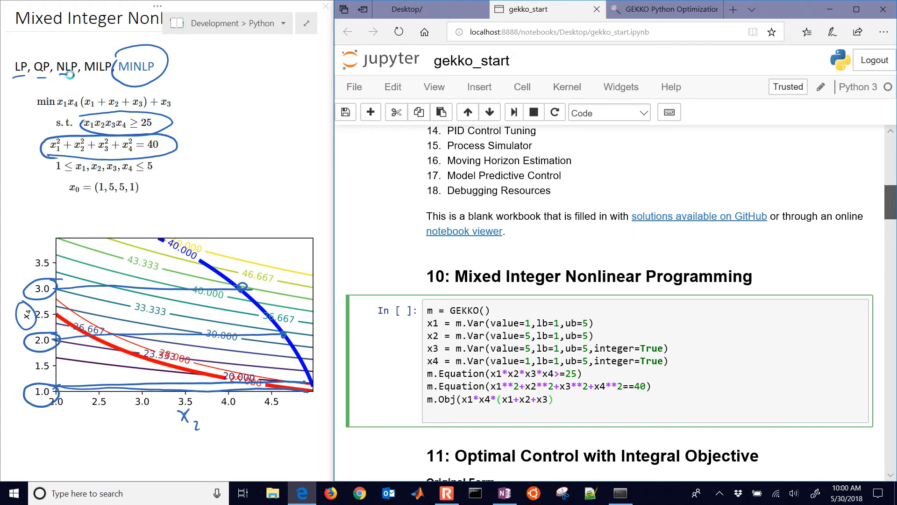
pyautogui.write('+x3')
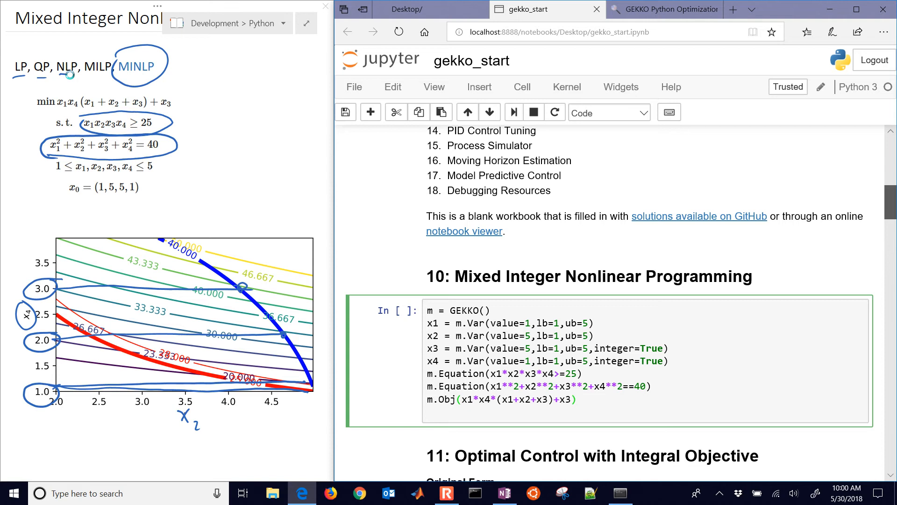
# Step: Add m.solve(disp=False) to solve the model quietly
pyautogui.write('m.solve()')
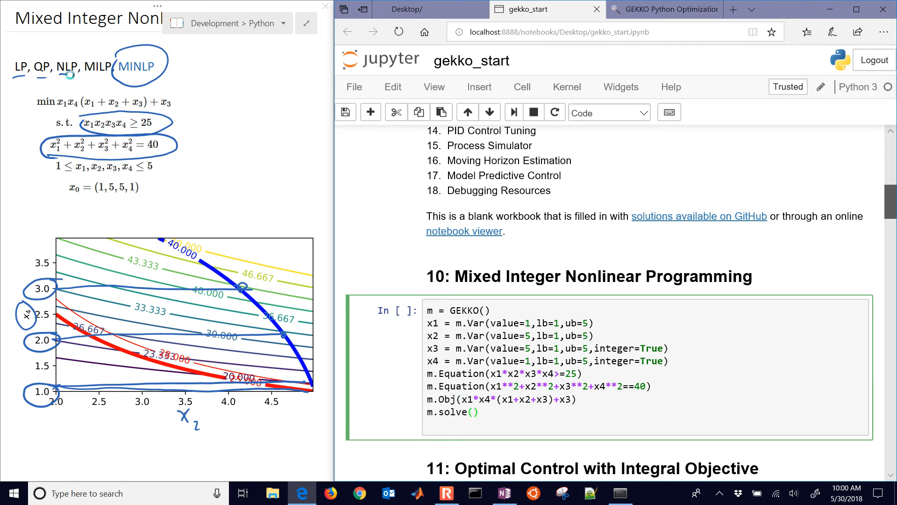
pyautogui.write('disp=F')
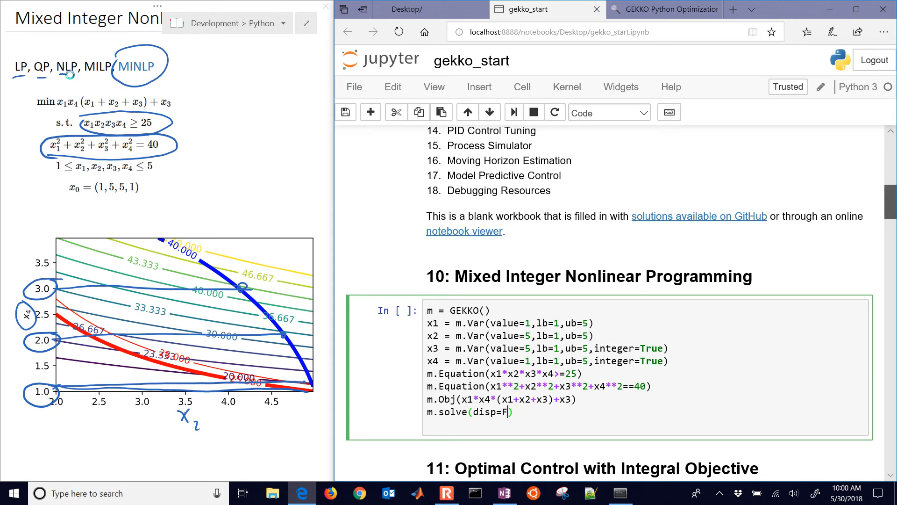
pyautogui.write('alse')
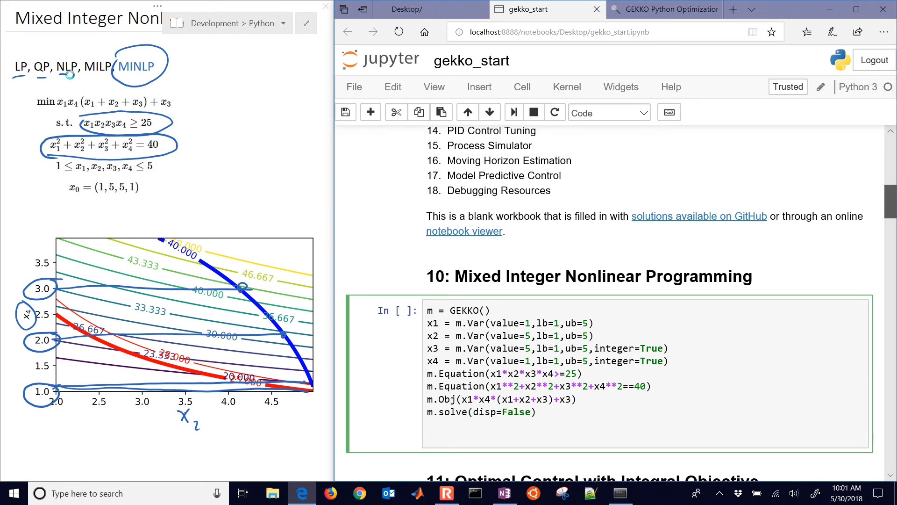
# Step: Print x1.value, x2.value, x3.value, x4.value and run the cell
pyautogui.write('print(x1.v')
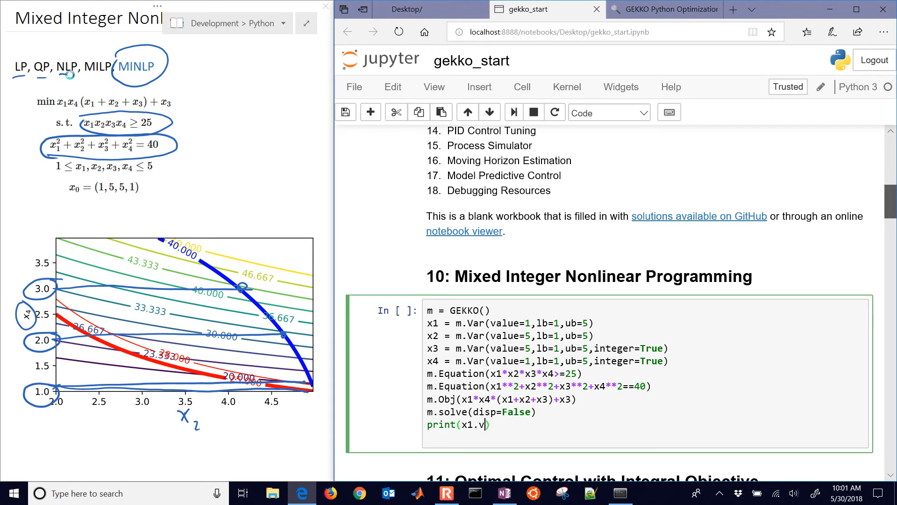
pyautogui.write('alue,x')
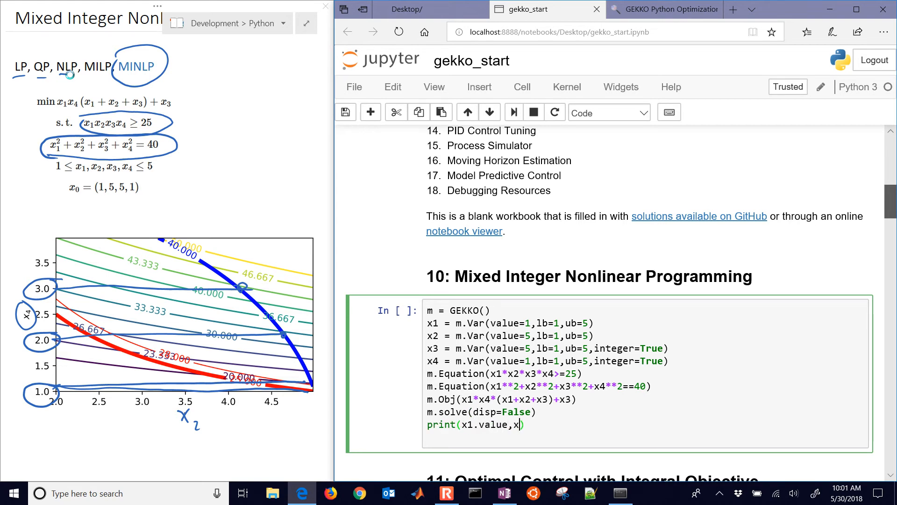
pyautogui.write('2.value,')
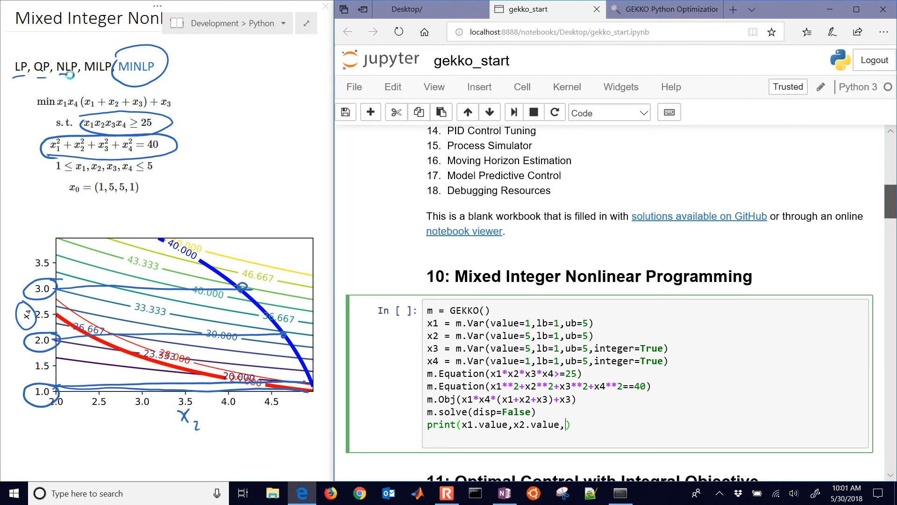
pyautogui.write('x3.value')
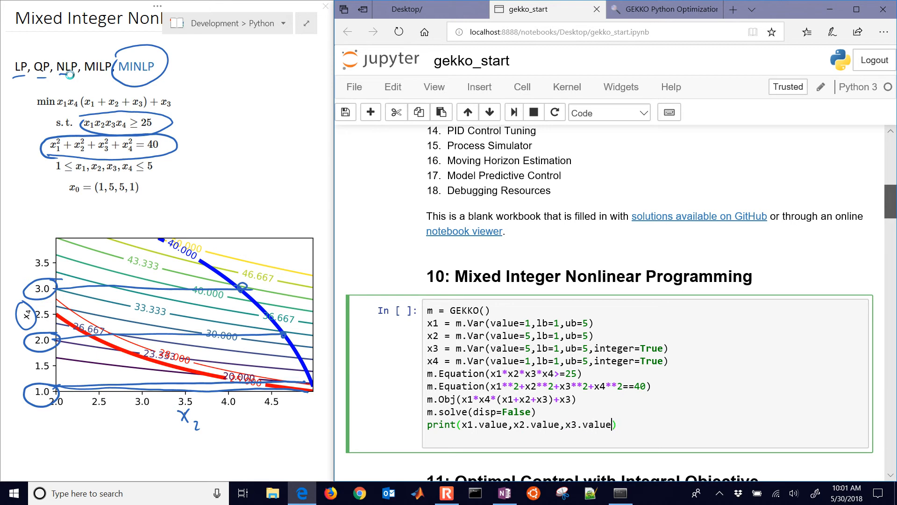
pyautogui.write(',x4.value')
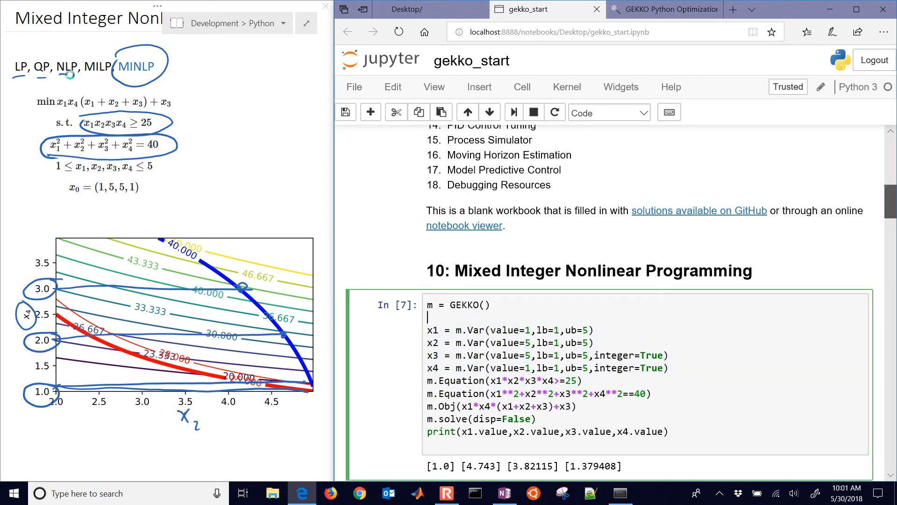
# Step: Add m.options.SOLVER on the blank line, set disp=True and rerun for the APMonitor log
pyautogui.write('m.options.SE')
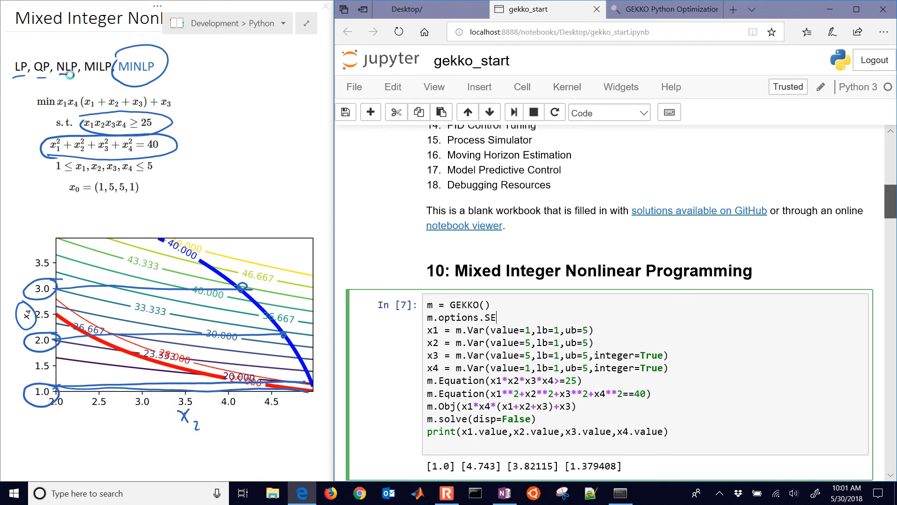
pyautogui.write('LVER')
pyautogui.click(481, 418)
pyautogui.write('Tru')
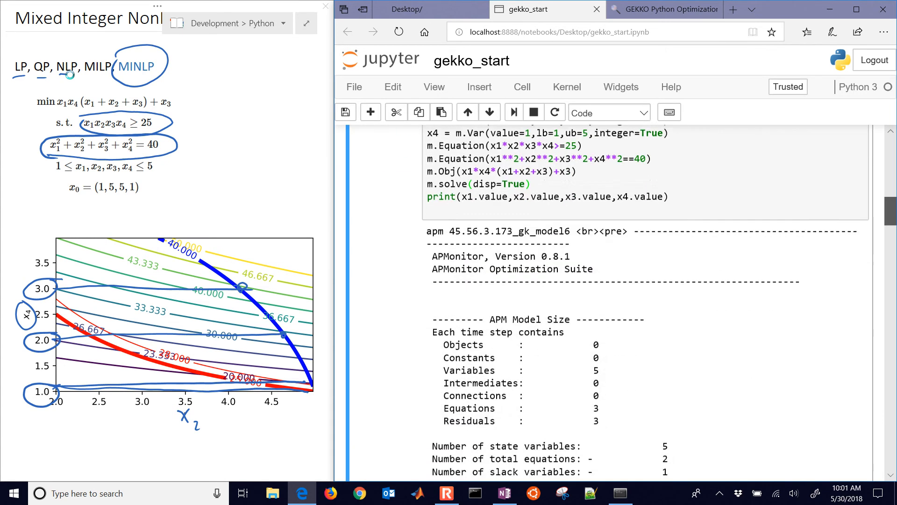
# Step: Scroll through the APOPT output showing objective 17.53 with x3=4, x4=1, then return to the cell
pyautogui.scroll(-3)
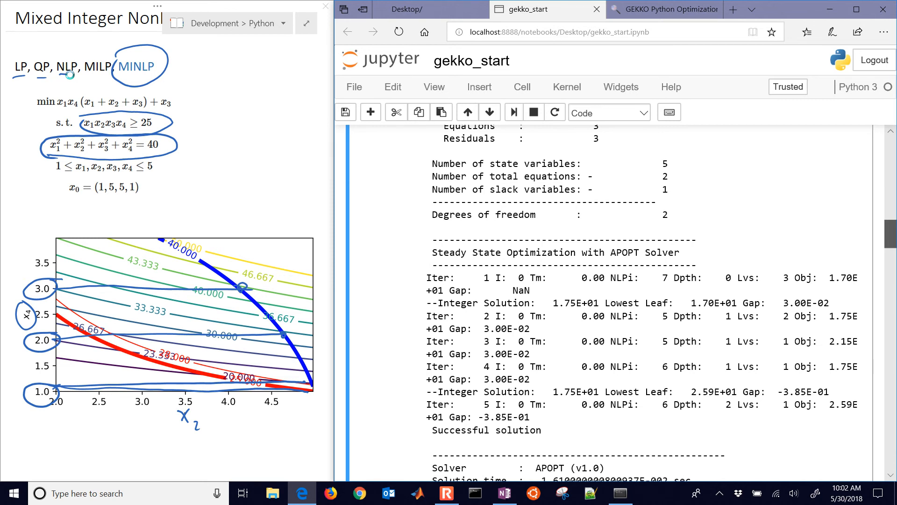
pyautogui.scroll(-3)
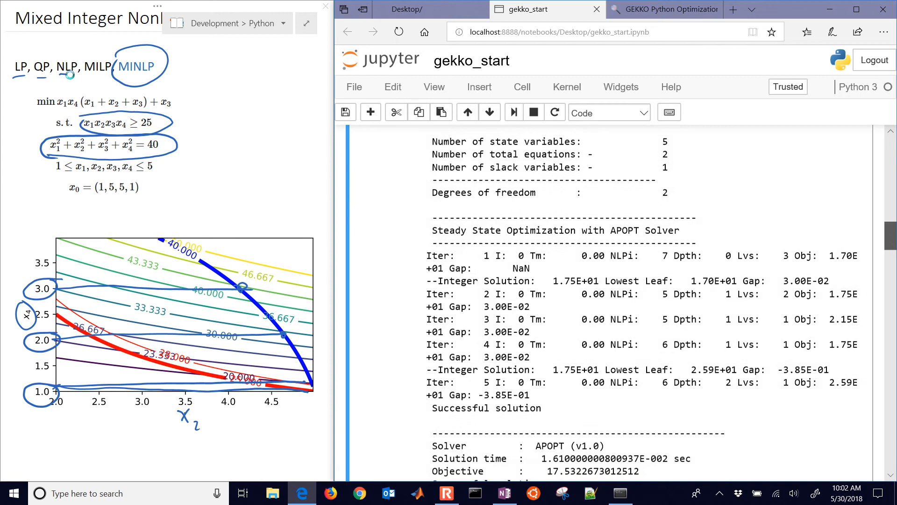
pyautogui.scroll(-3)
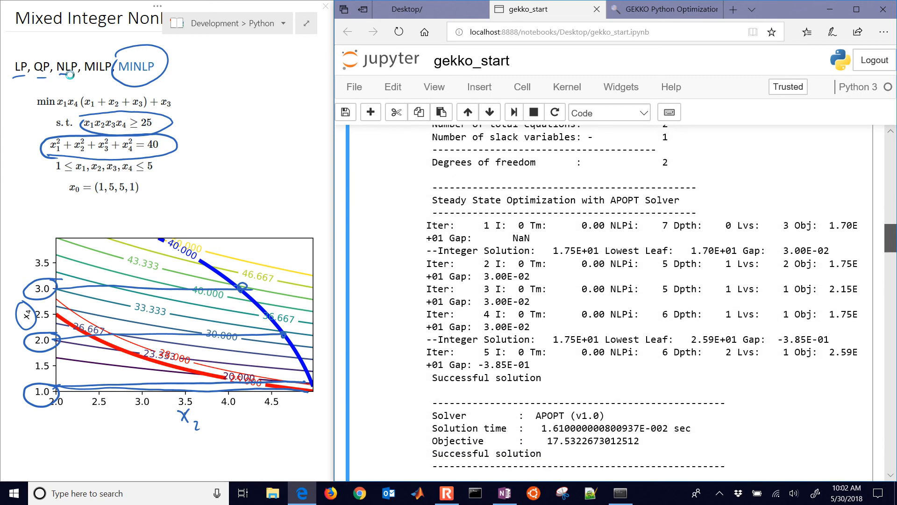
pyautogui.scroll(-3)
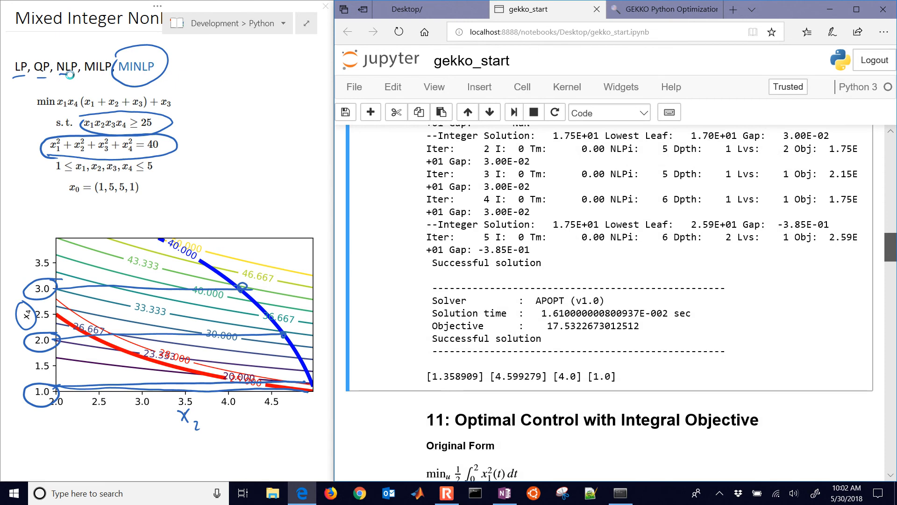
pyautogui.scroll(3)
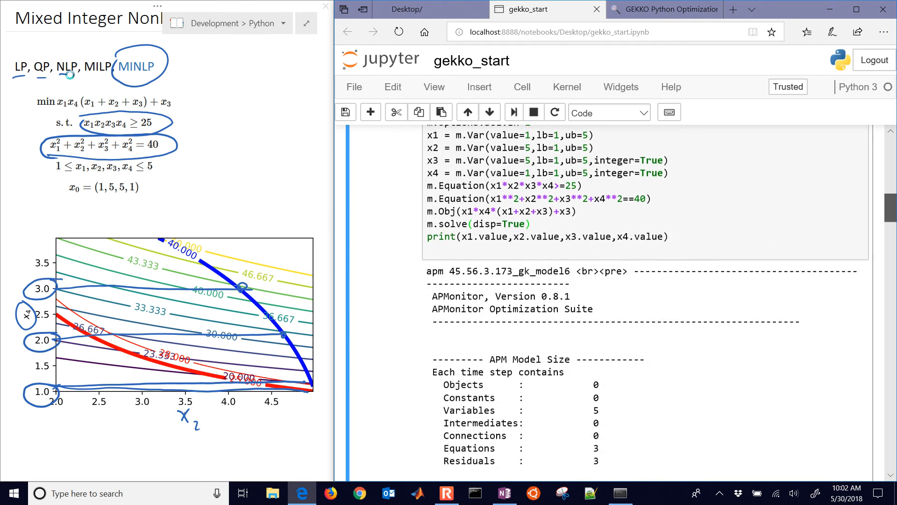
pyautogui.scroll(3)
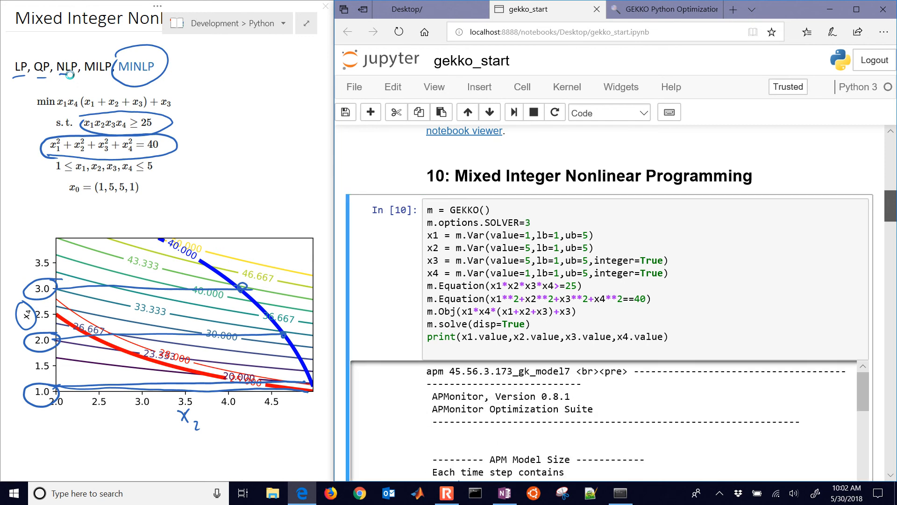
# Step: Review the IPOPT result with objective 17.01 and non-integer x3, x4, highlighting the objective value
pyautogui.scroll(-3)
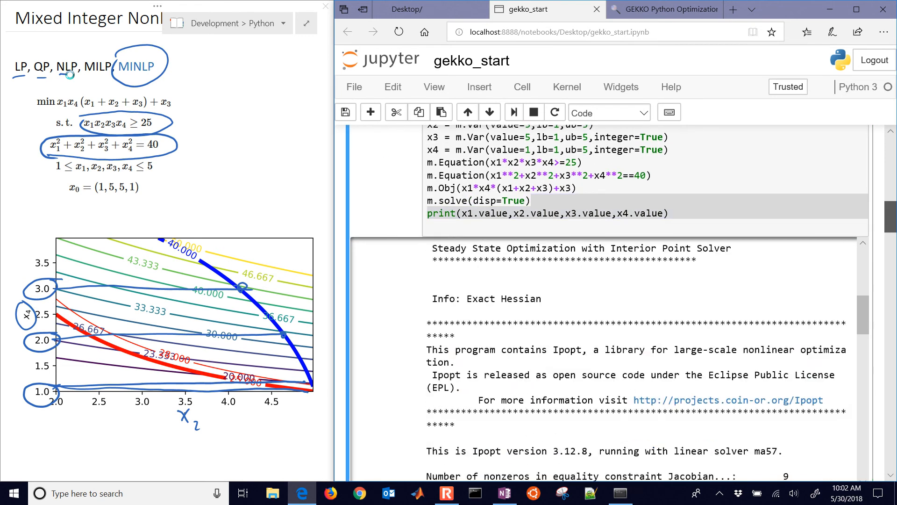
pyautogui.scroll(-3)
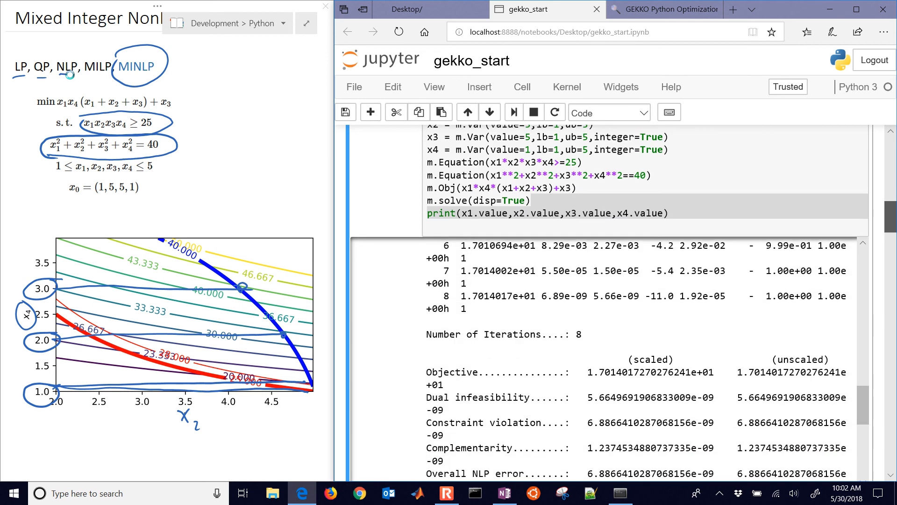
pyautogui.scroll(-3)
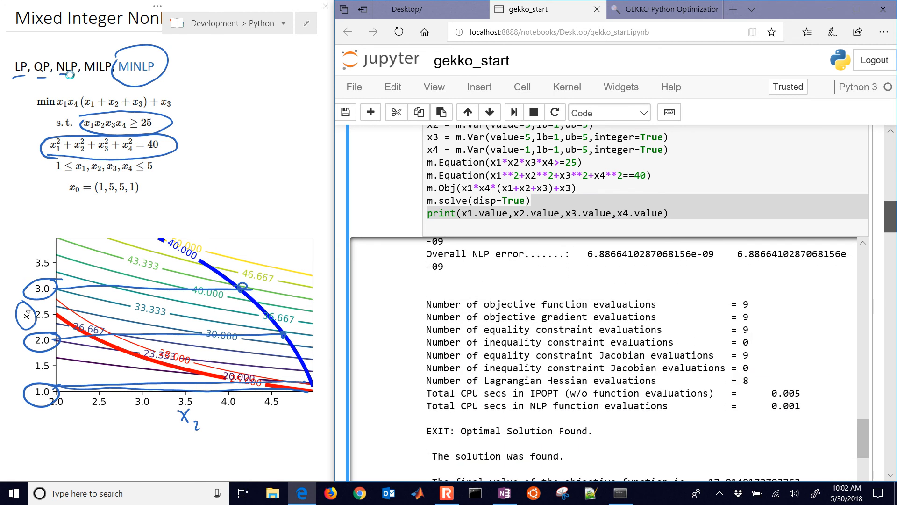
pyautogui.scroll(-3)
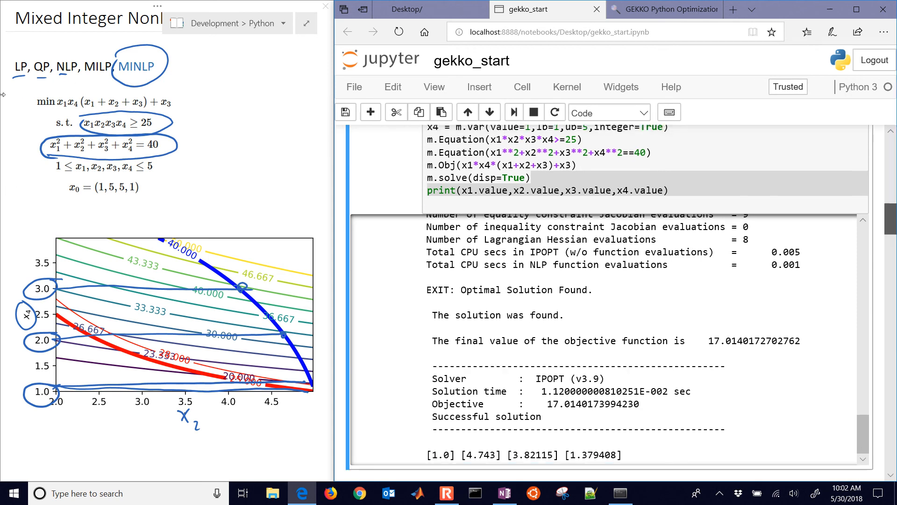
pyautogui.scroll(-3)
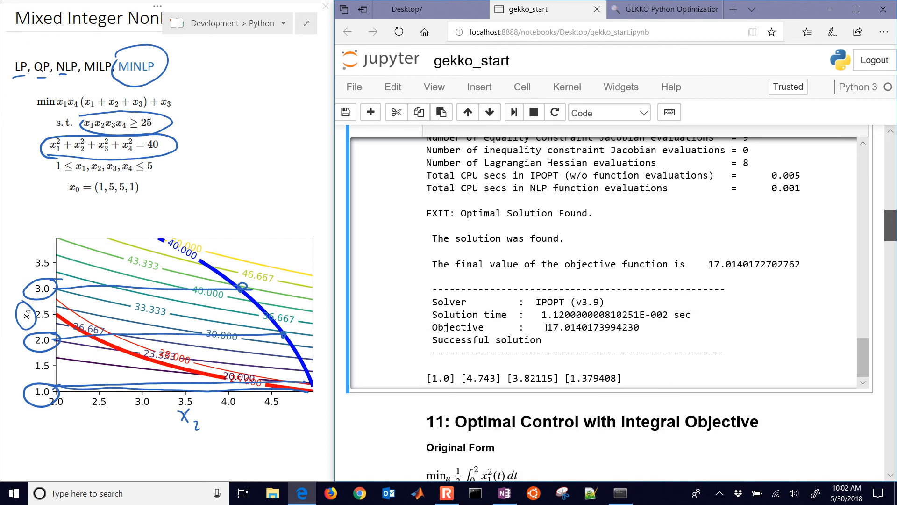
pyautogui.doubleClick(589, 327)
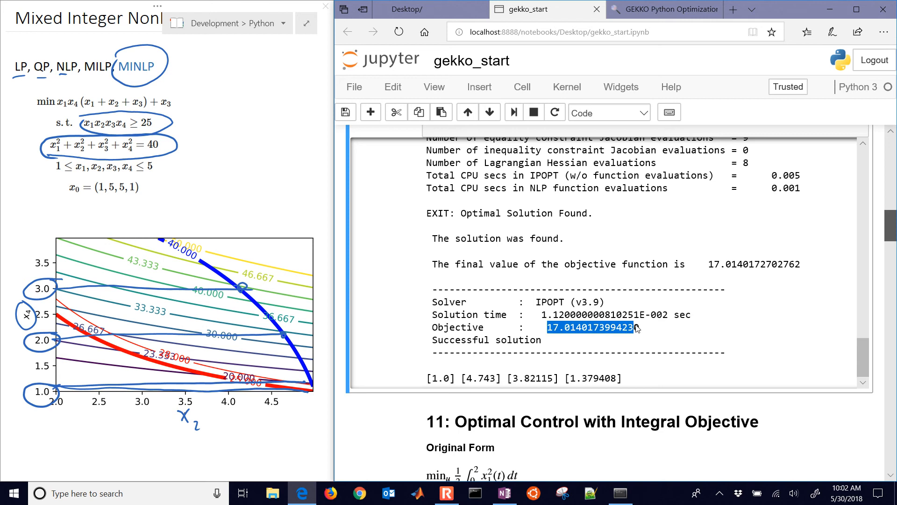
pyautogui.scroll(3)
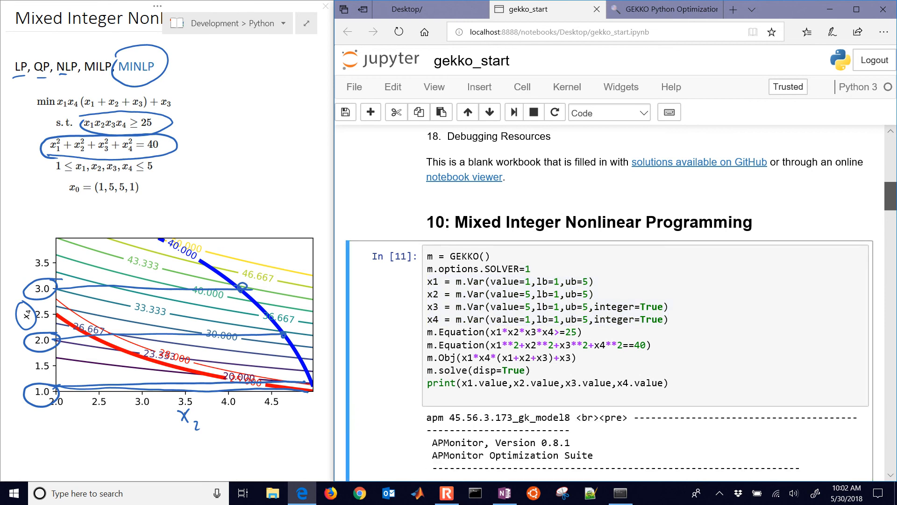
# Step: Confirm the SOLVER=1 rerun gives objective 17.53 with integer x3=4, x4=1, highlighting the objective
pyautogui.scroll(-3)
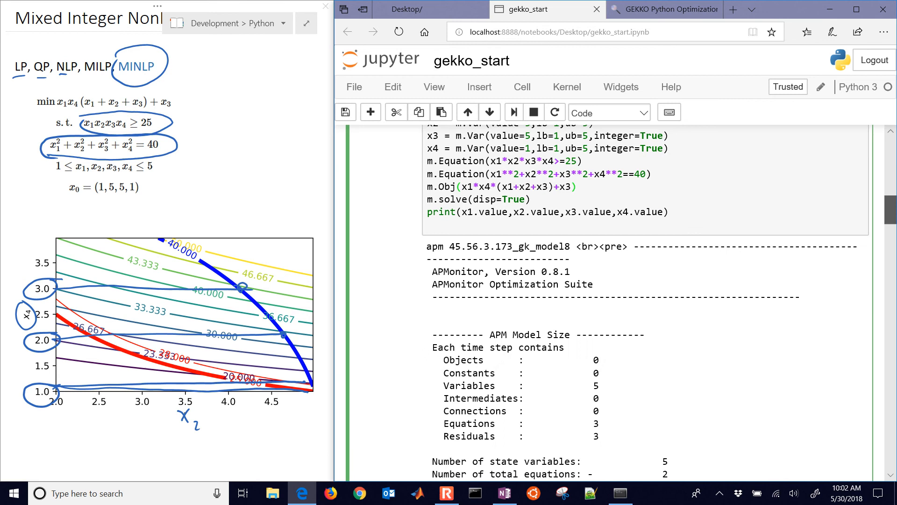
pyautogui.scroll(-3)
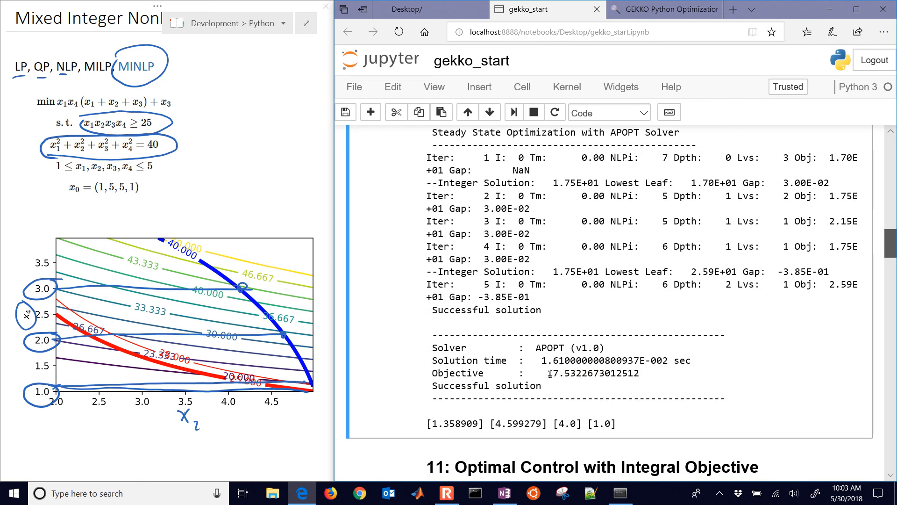
pyautogui.doubleClick(572, 372)
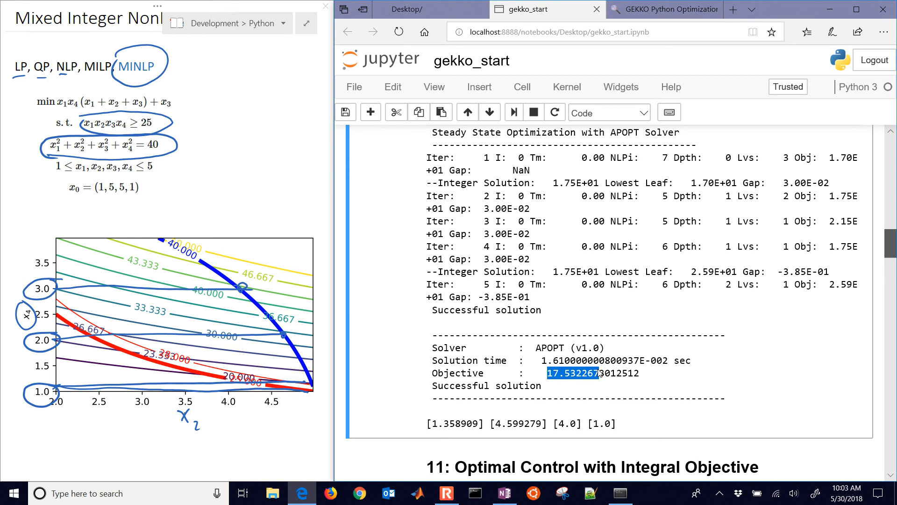
pyautogui.scroll(3)
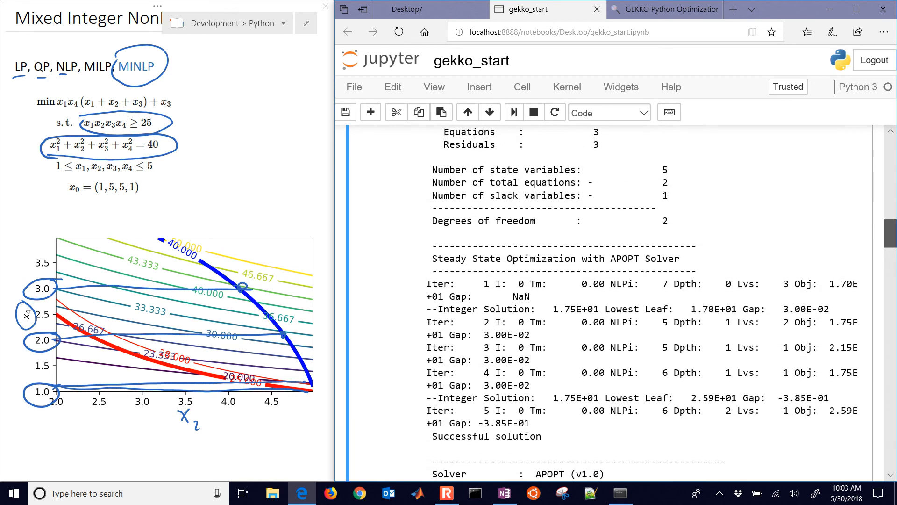
pyautogui.scroll(3)
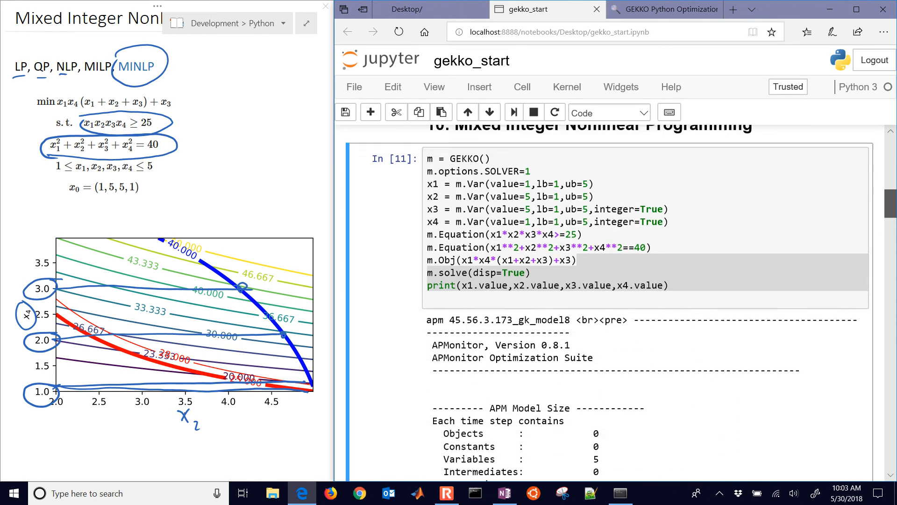
pyautogui.scroll(3)
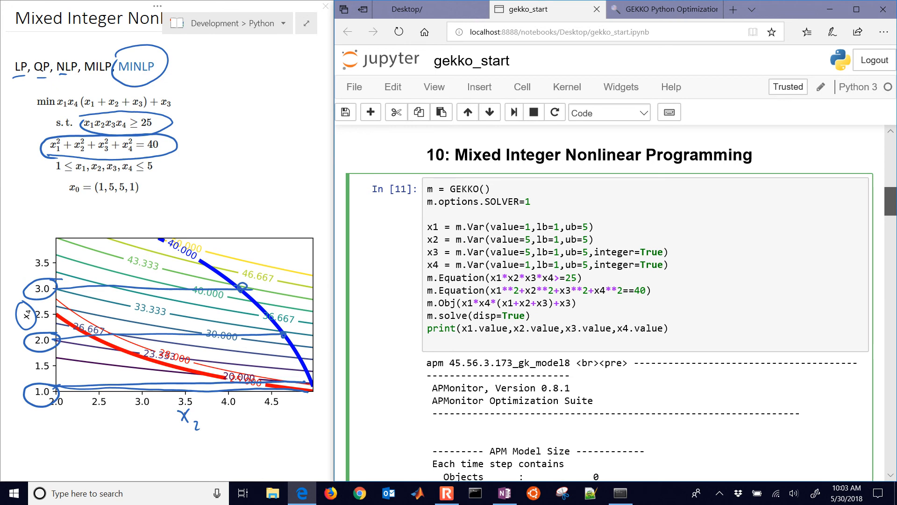
# Step: Start an m.solver_options list assignment with an empty quoted entry
pyautogui.write('m')
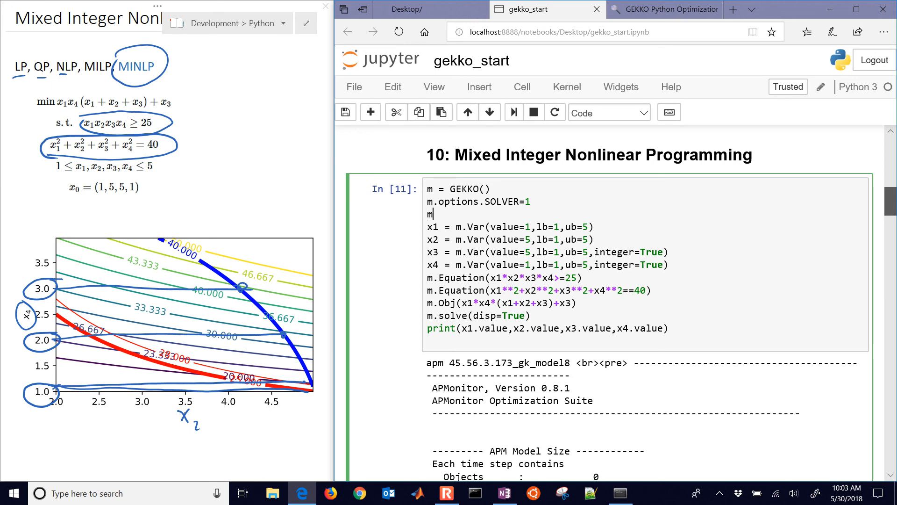
pyautogui.write('.solver')
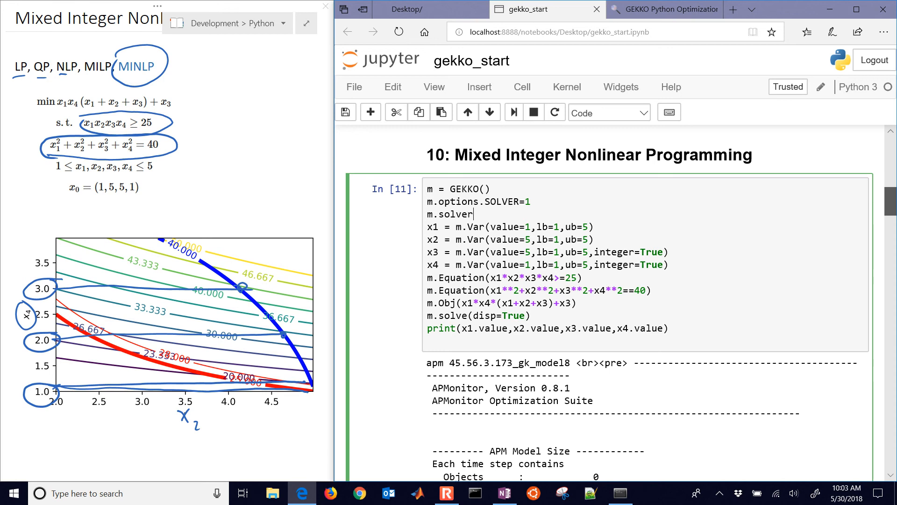
pyautogui.write('_options =')
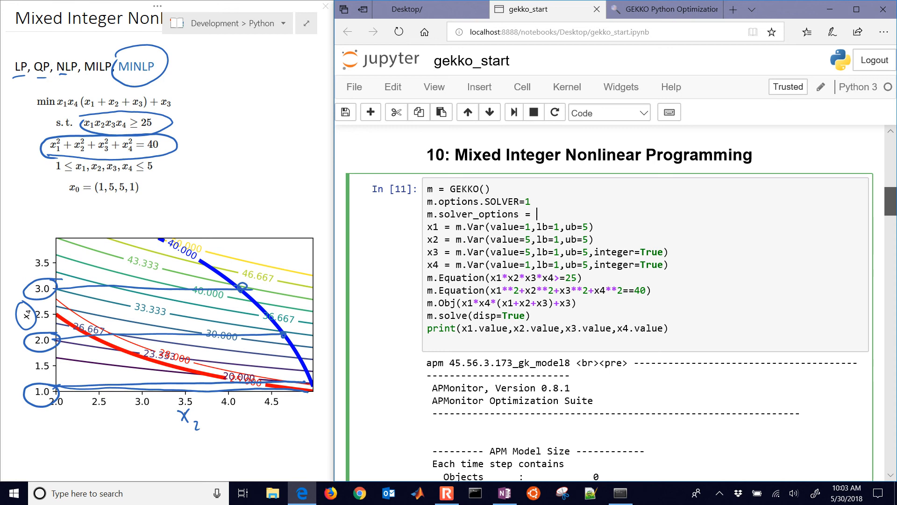
pyautogui.write('[]')
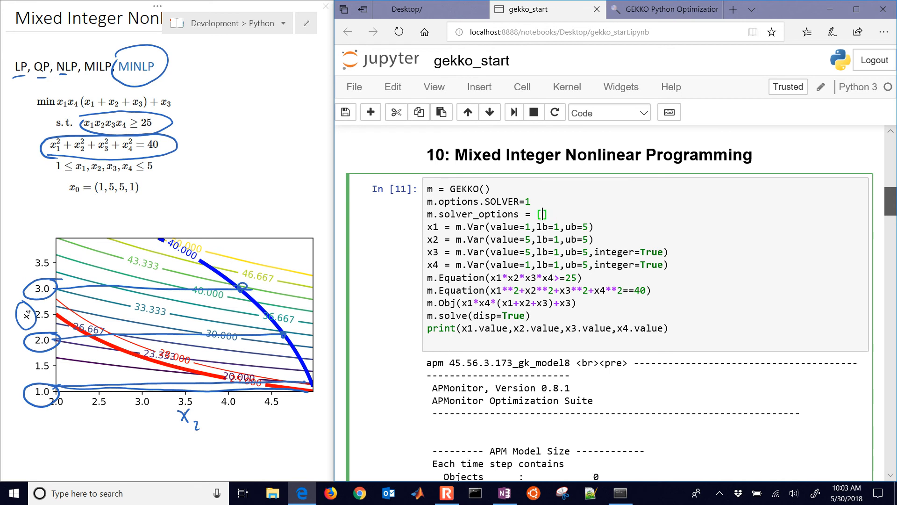
pyautogui.write("''")
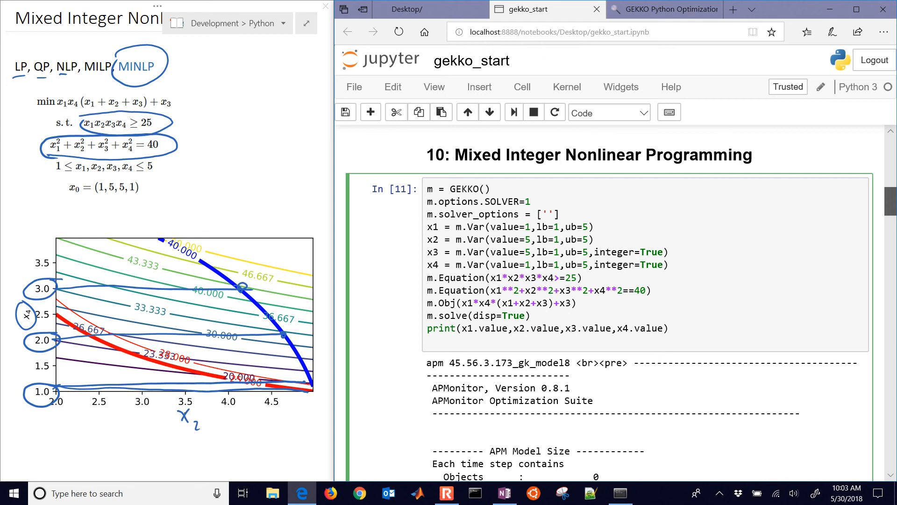
# Step: Fill the first entry as 'minlp_maximum_iterations 500' and continue the list on a new line
pyautogui.write('mi')
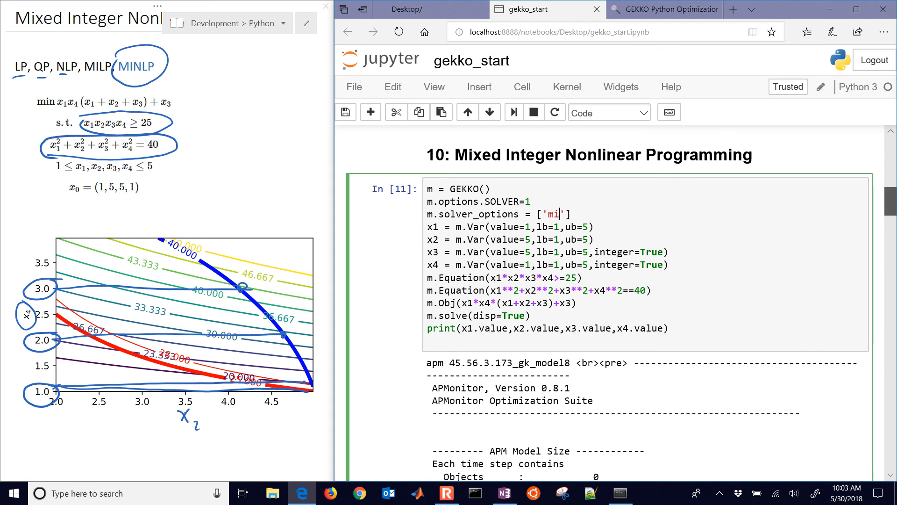
pyautogui.write('nlp')
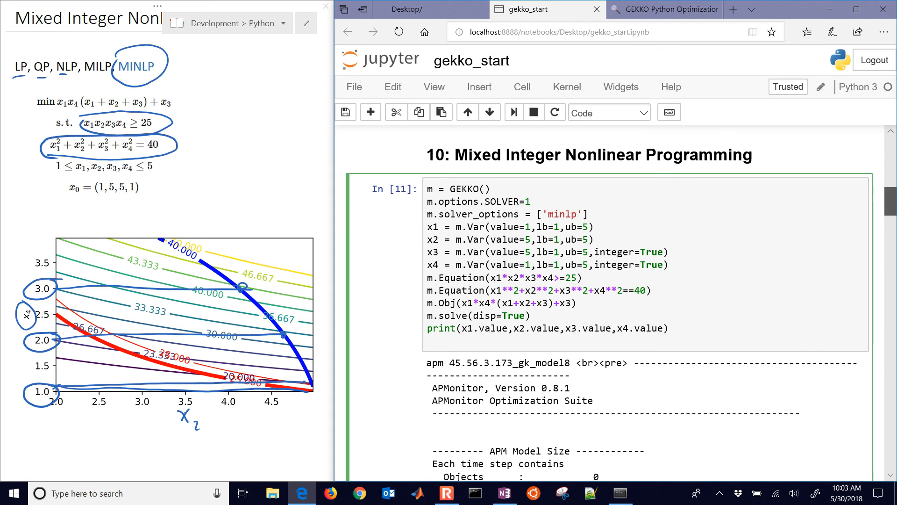
pyautogui.write('_maximum+')
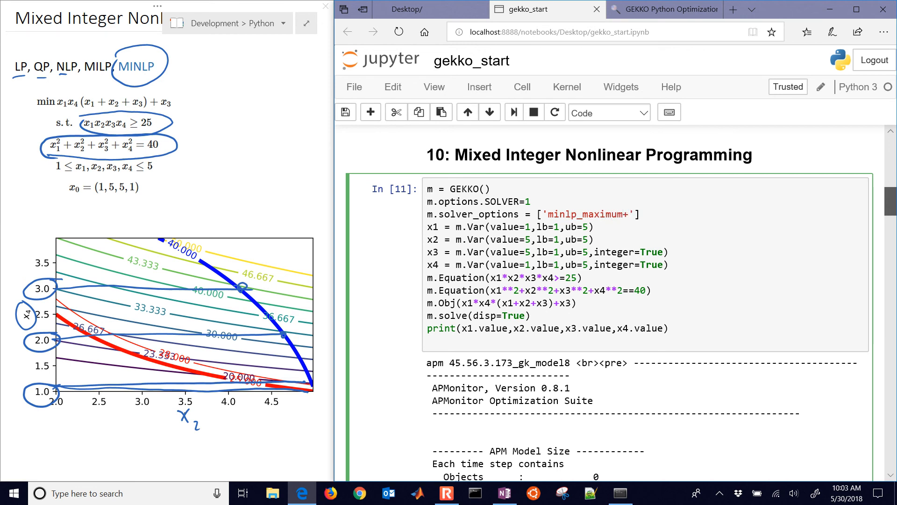
pyautogui.write('o')
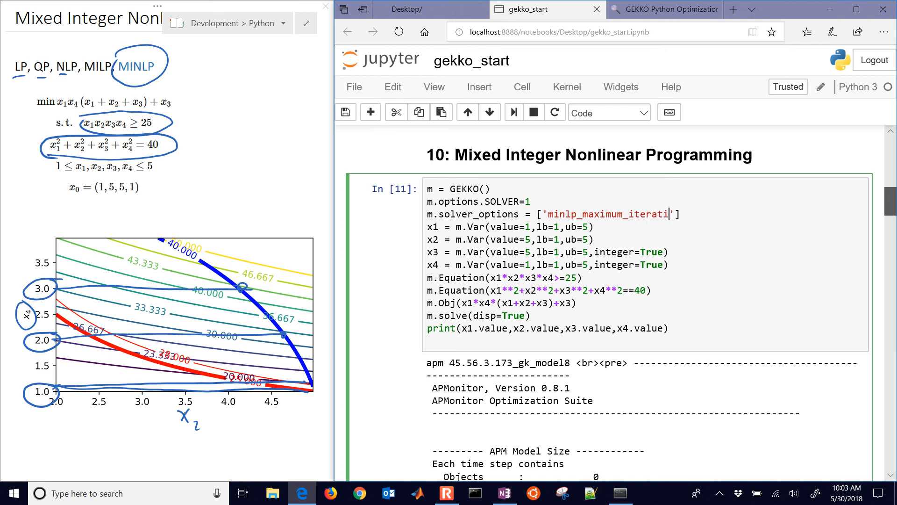
pyautogui.write('ons')
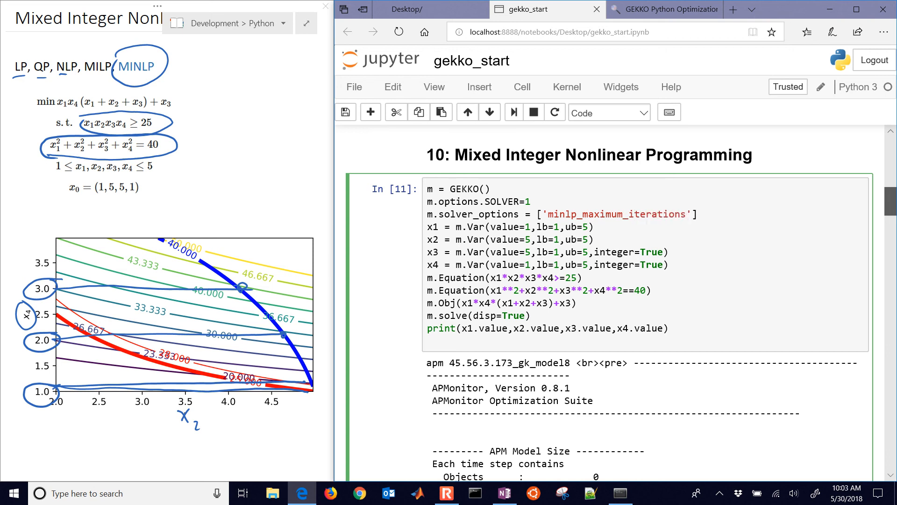
pyautogui.write('500')
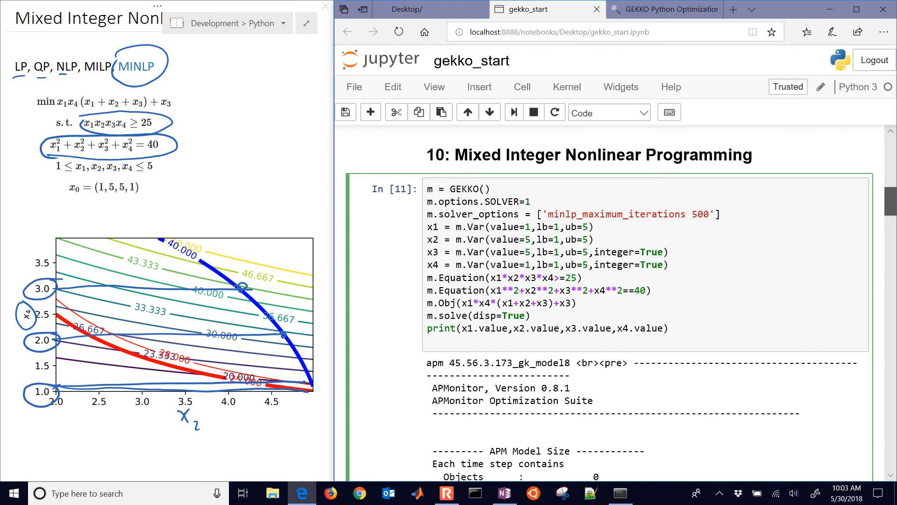
pyautogui.click(710, 214)
pyautogui.write(', \\')
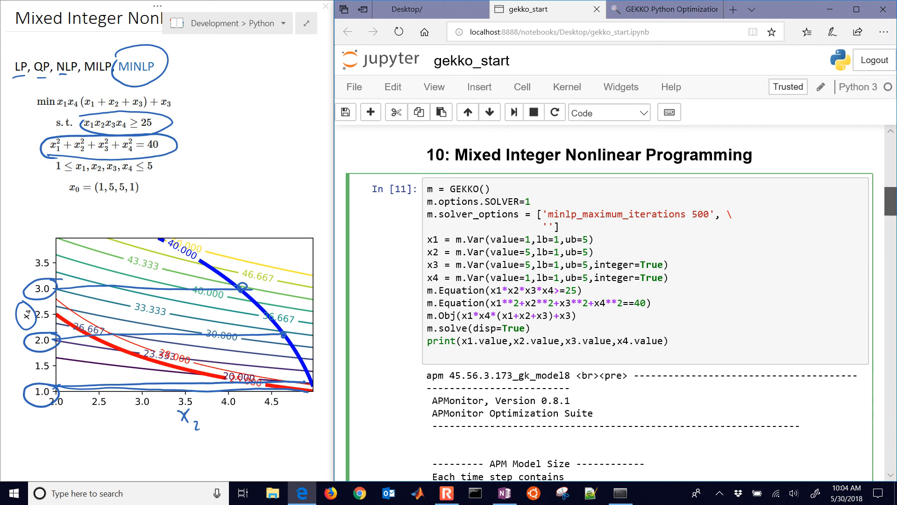
# Step: Add 'minlp_gap_tol 0.01' as the second solver option entry
pyautogui.write('minlp')
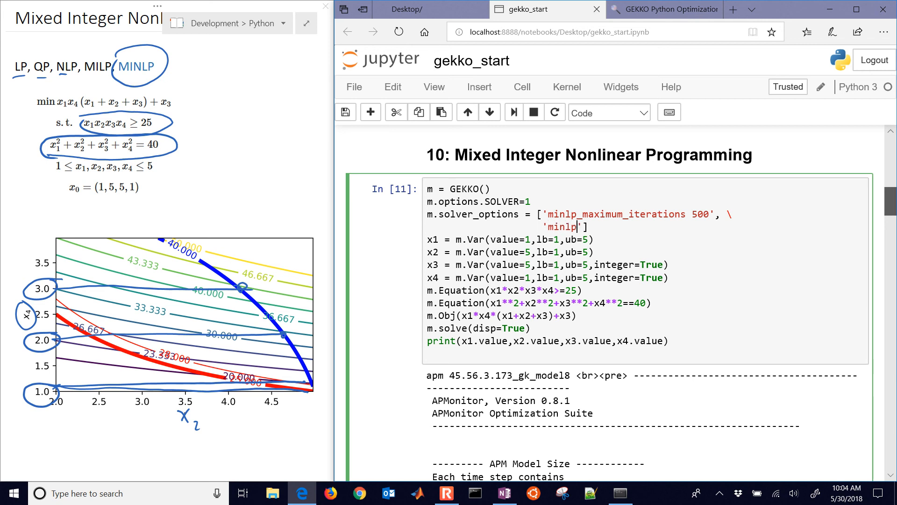
pyautogui.write('_gap')
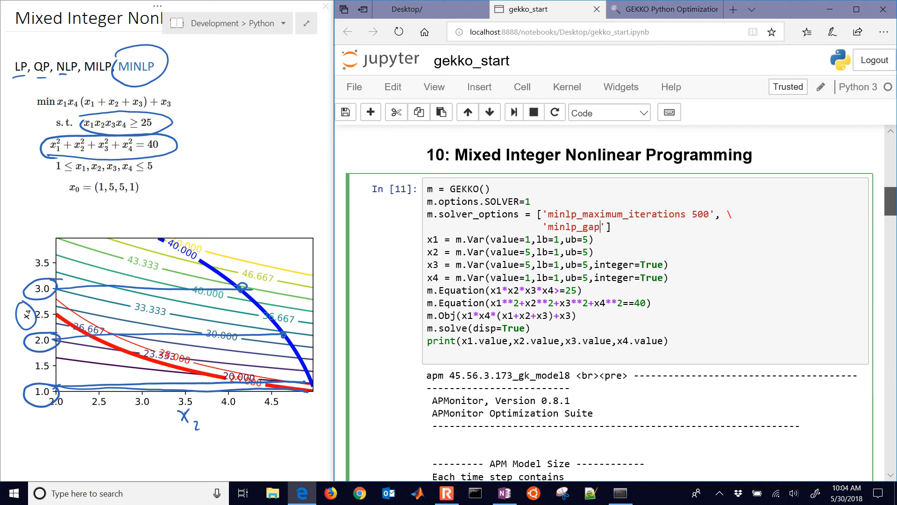
pyautogui.write('_tol')
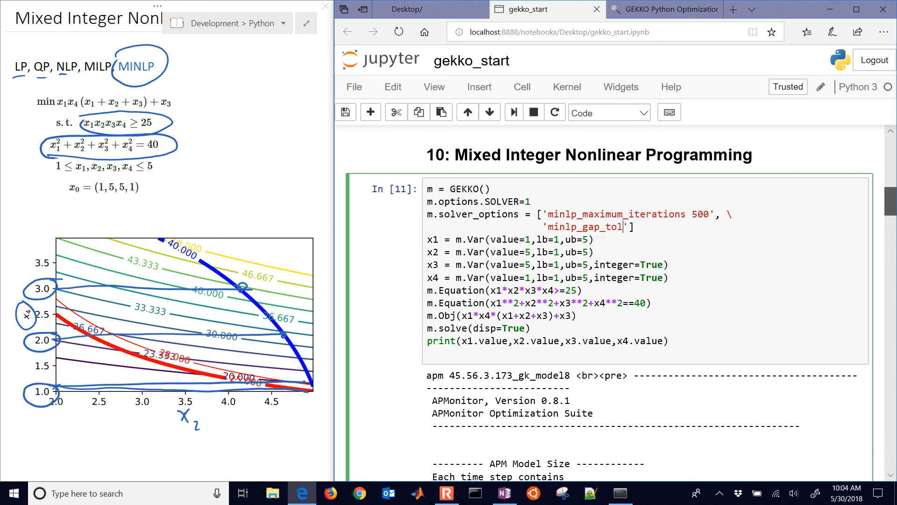
pyautogui.write('0.0')
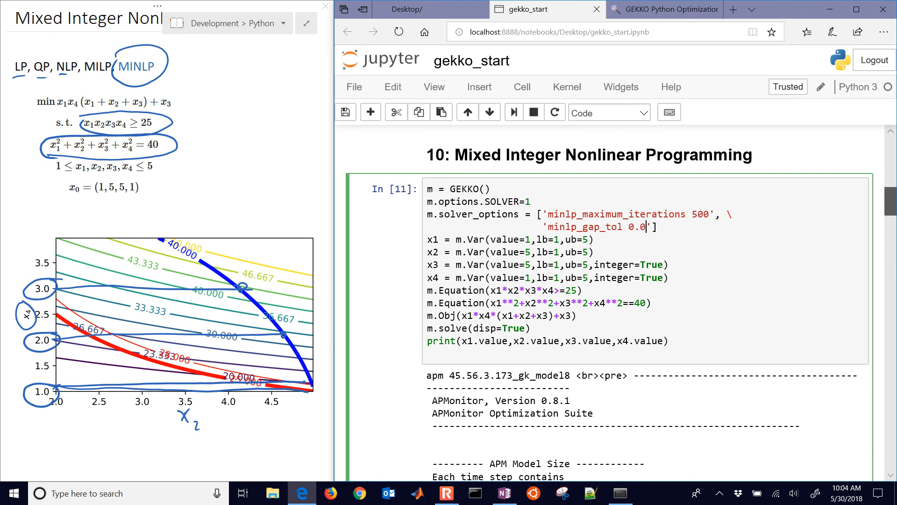
pyautogui.write('1')
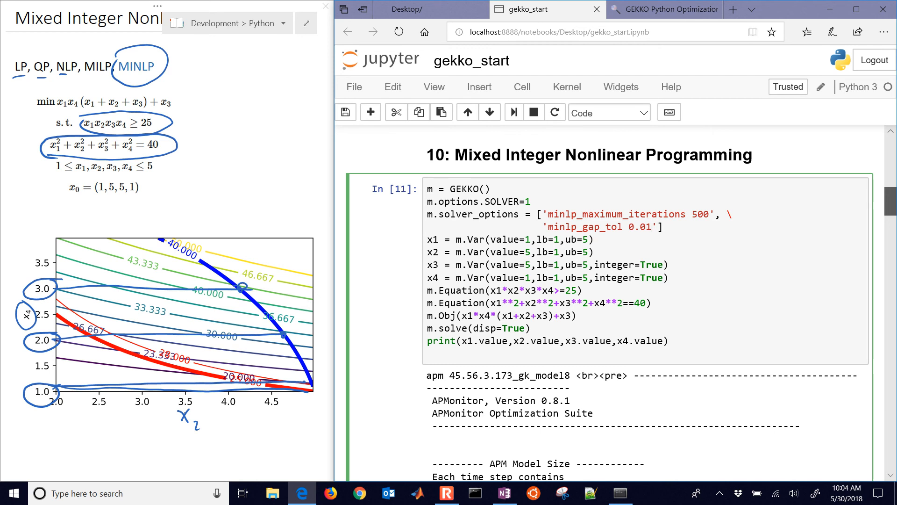
pyautogui.click(651, 226)
pyautogui.write(', \\')
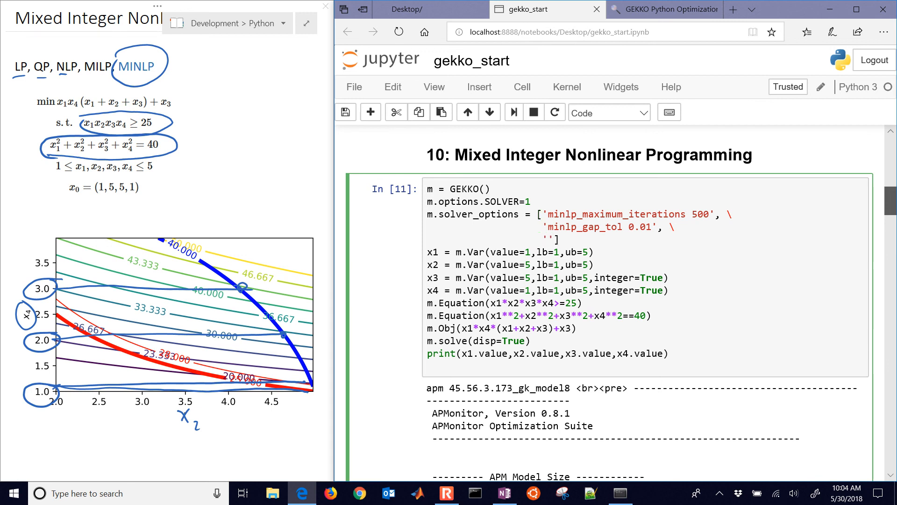
# Step: Add 'nlp_maximum_iterations 50' as the third entry before the closing bracket
pyautogui.write('nlp_maximum')
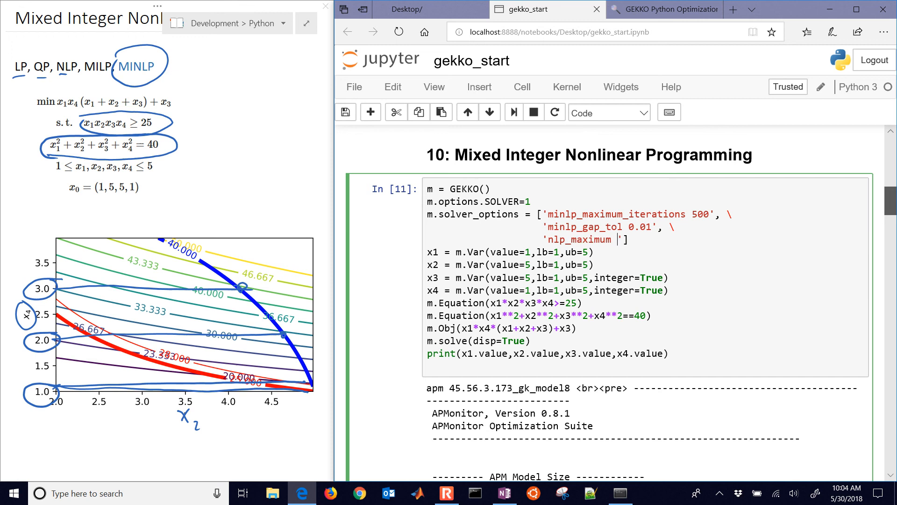
pyautogui.write('_iterations')
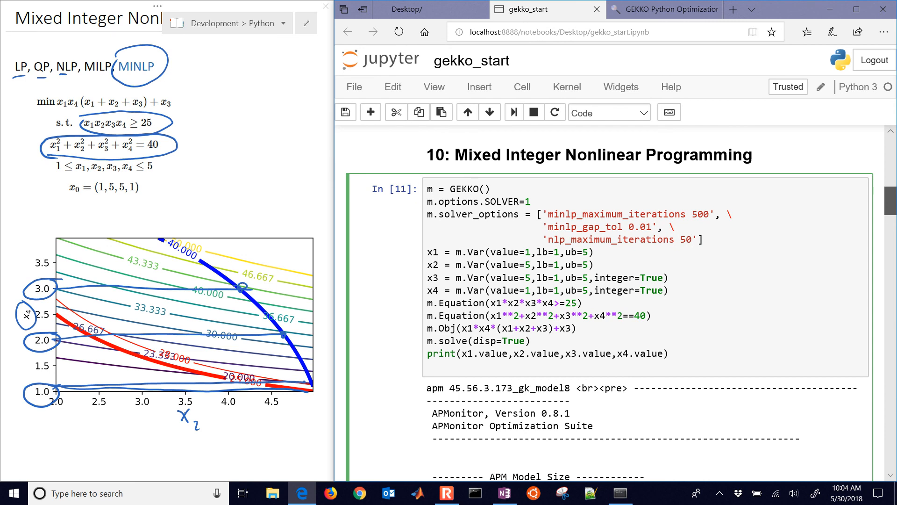
pyautogui.click(691, 239)
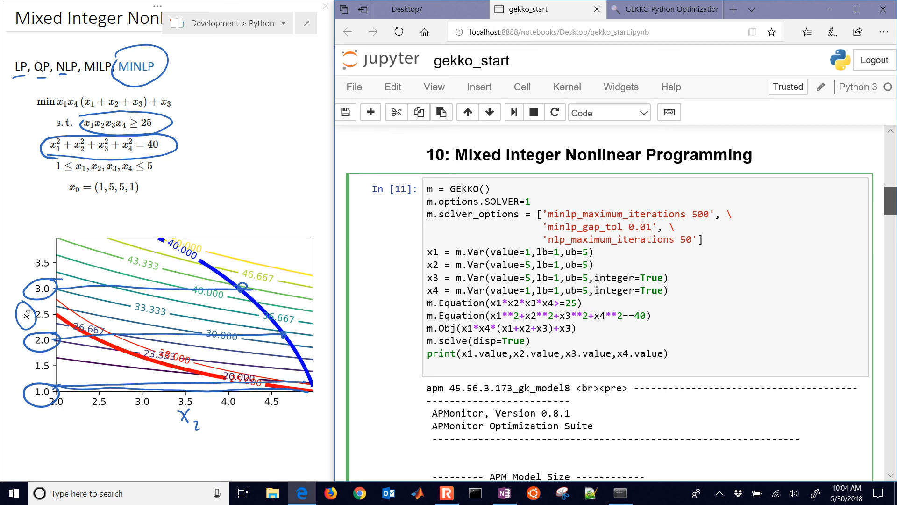
# Step: Review the rerun output: objective 17.53 with values 1.358909, 4.599279, 4.0, 1.0
pyautogui.scroll(-3)
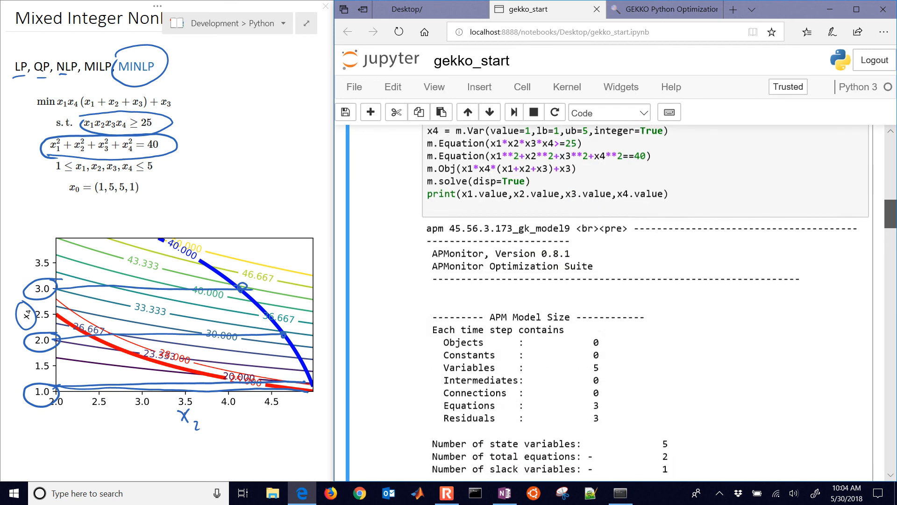
pyautogui.scroll(-3)
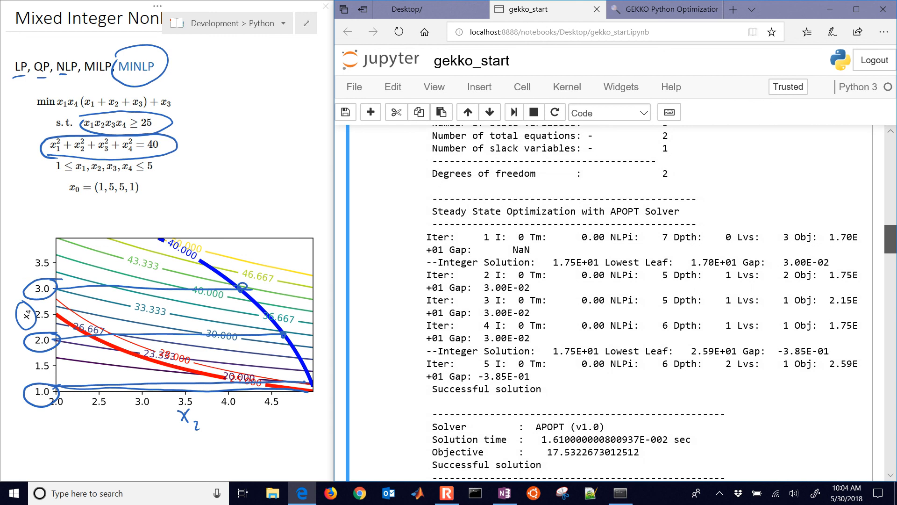
pyautogui.scroll(-3)
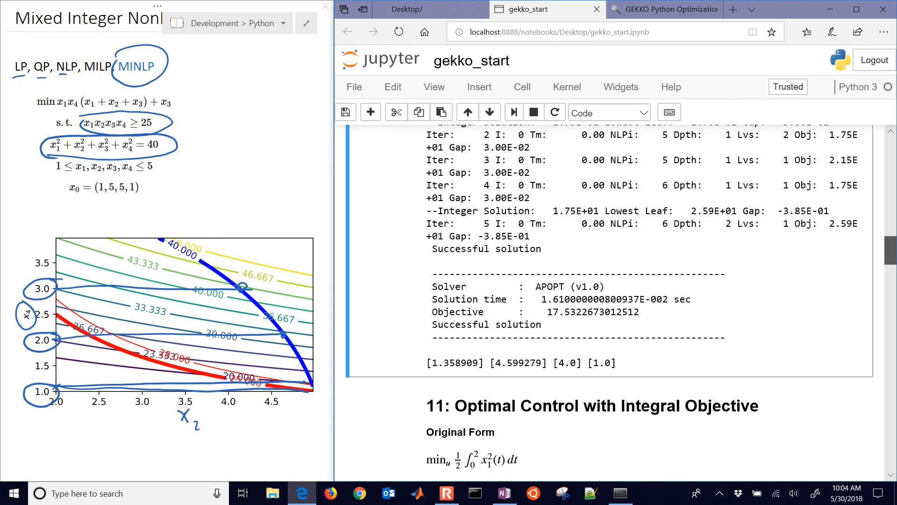
pyautogui.scroll(3)
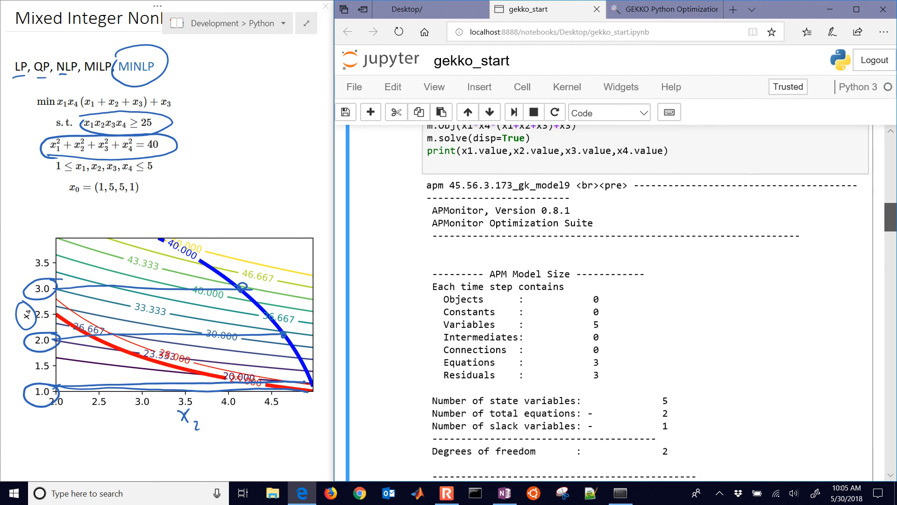
pyautogui.scroll(3)
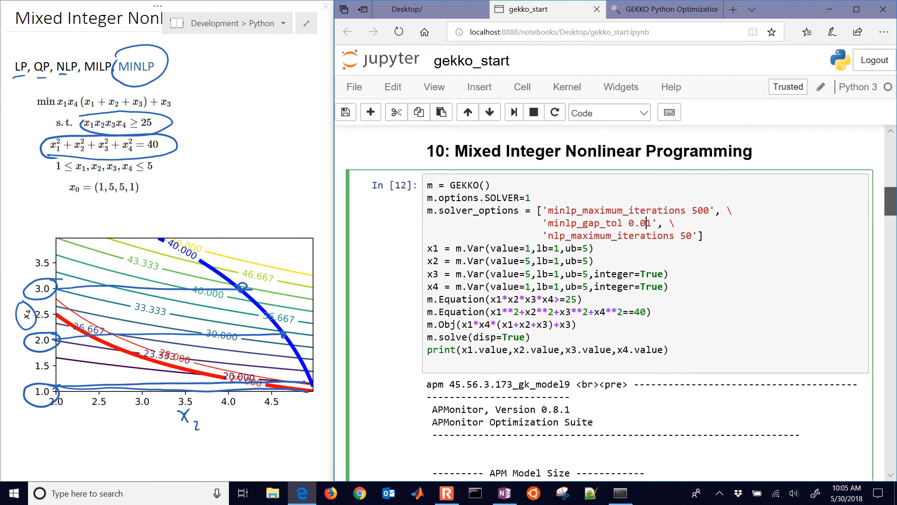
# Step: Set minlp_gap_tol to 5, review the two-iteration 17.53 result, then begin restoring a 0. value
pyautogui.write('5')
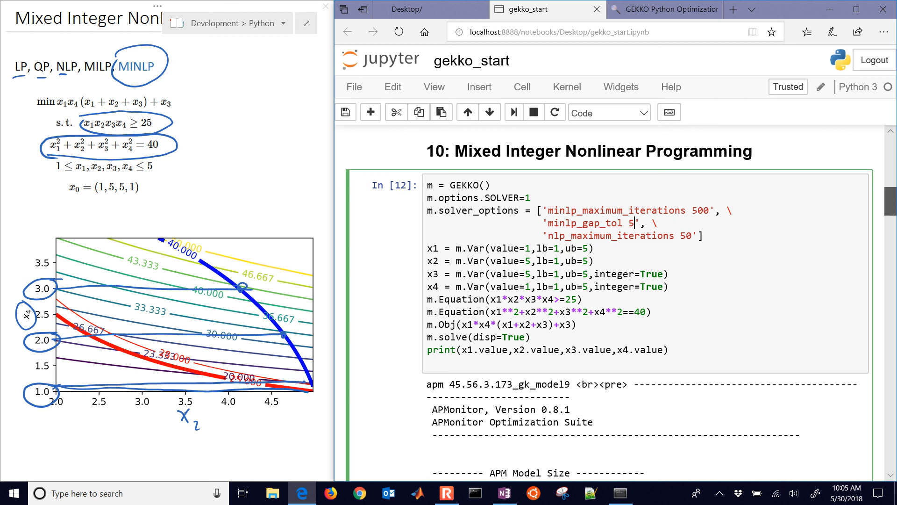
pyautogui.scroll(-3)
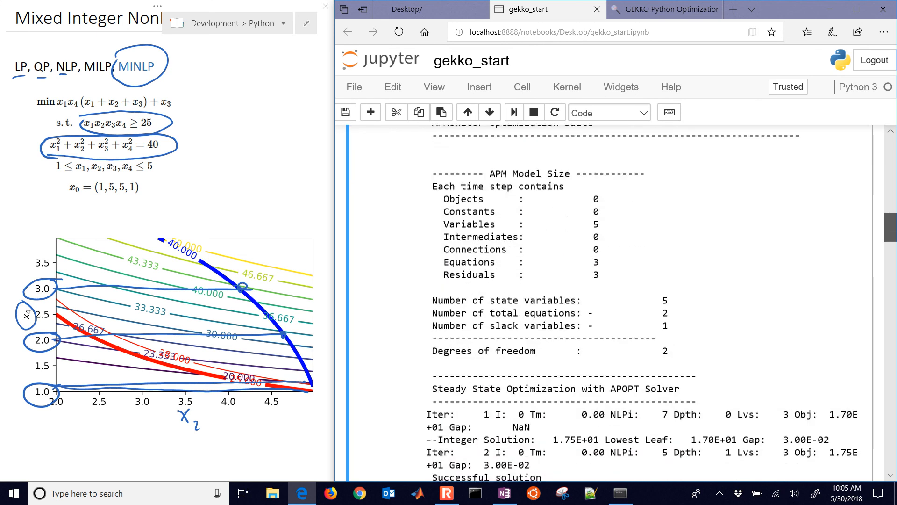
pyautogui.scroll(-3)
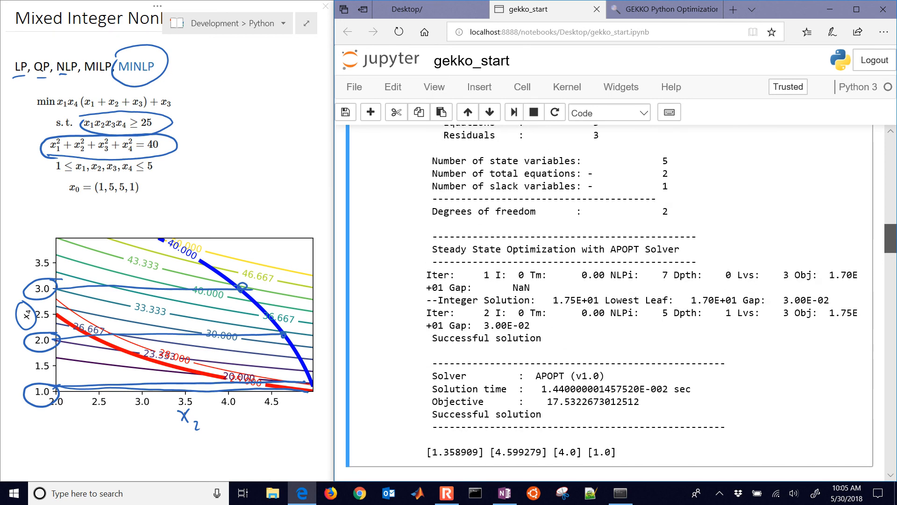
pyautogui.scroll(3)
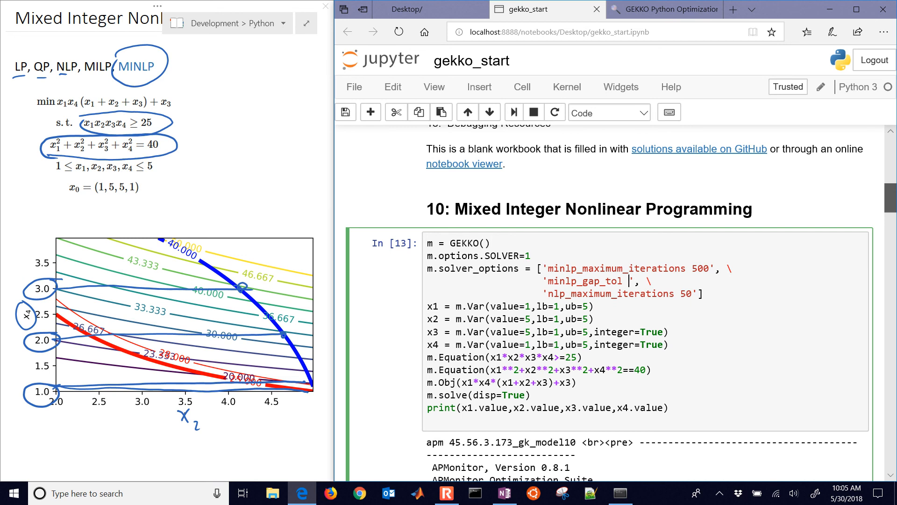
pyautogui.write('0.')
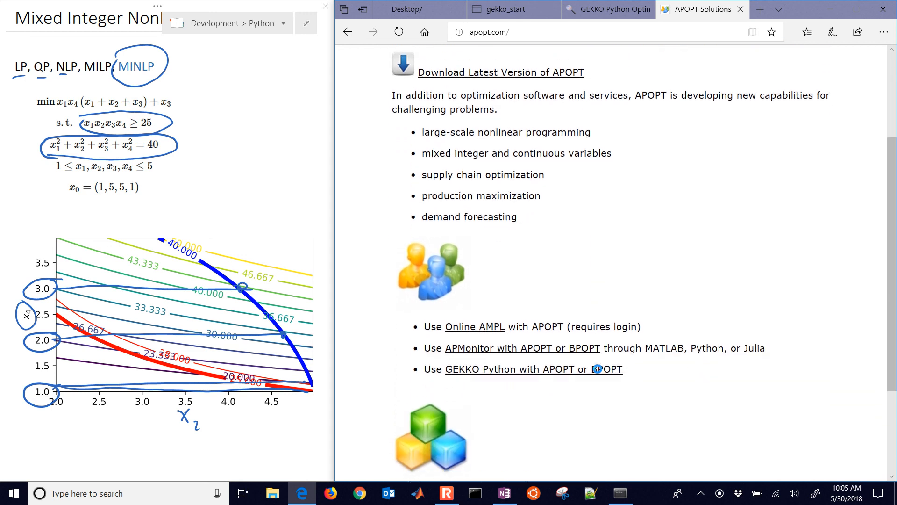
# Step: Navigate from the apopt.com home page to the Developers page
pyautogui.scroll(-3)
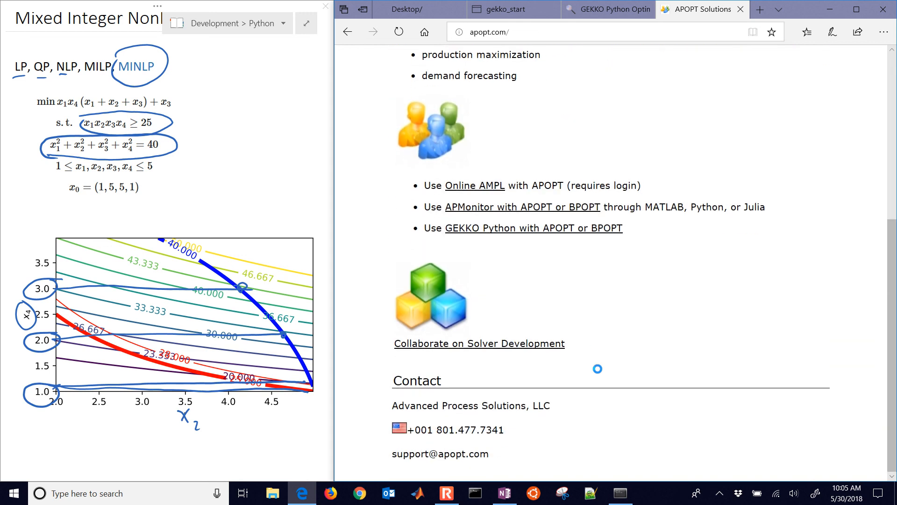
pyautogui.scroll(3)
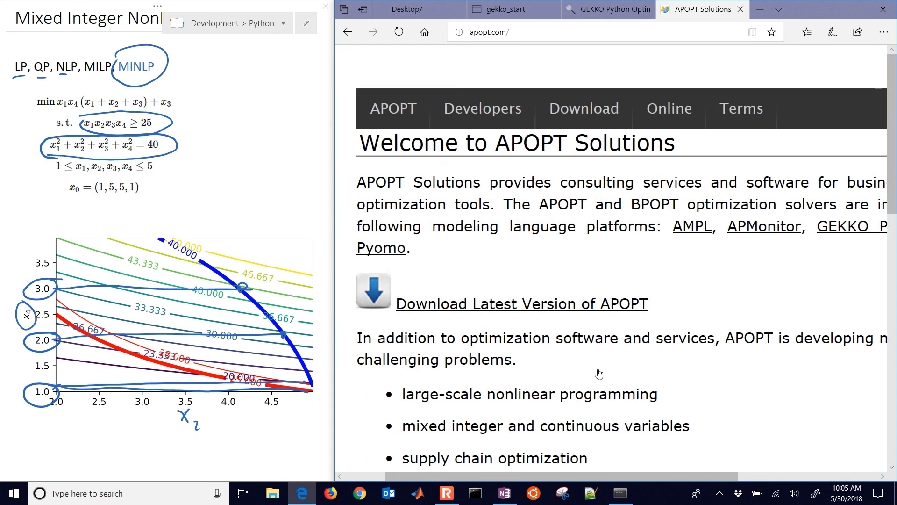
pyautogui.click(482, 109)
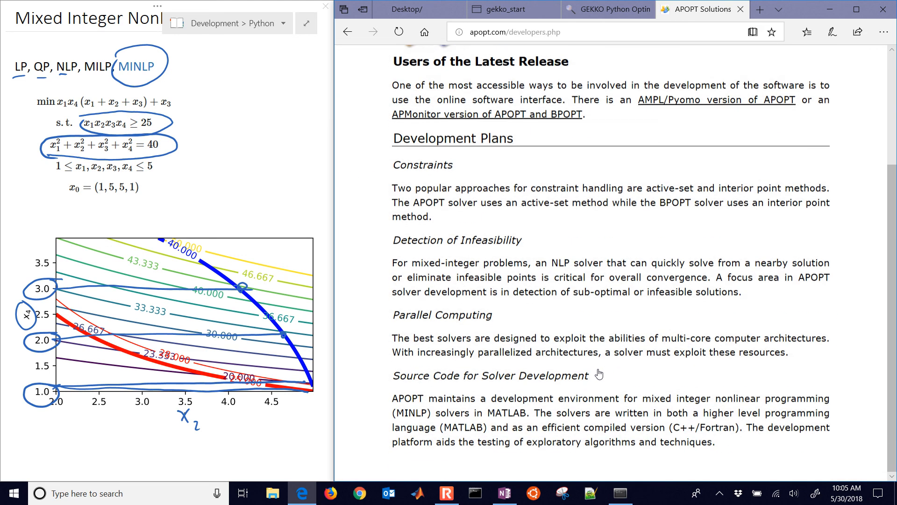
pyautogui.scroll(3)
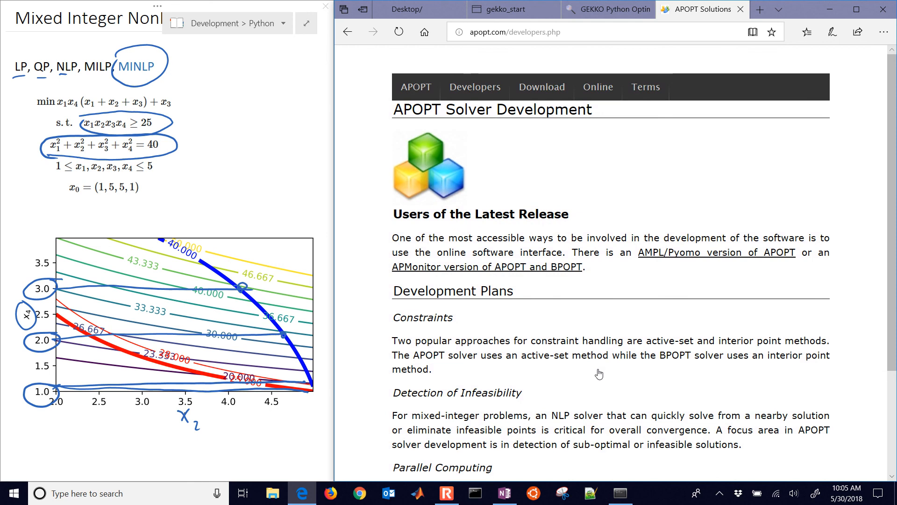
# Step: Go to the Download page and scroll to the APOPT solver options list with default values
pyautogui.click(541, 87)
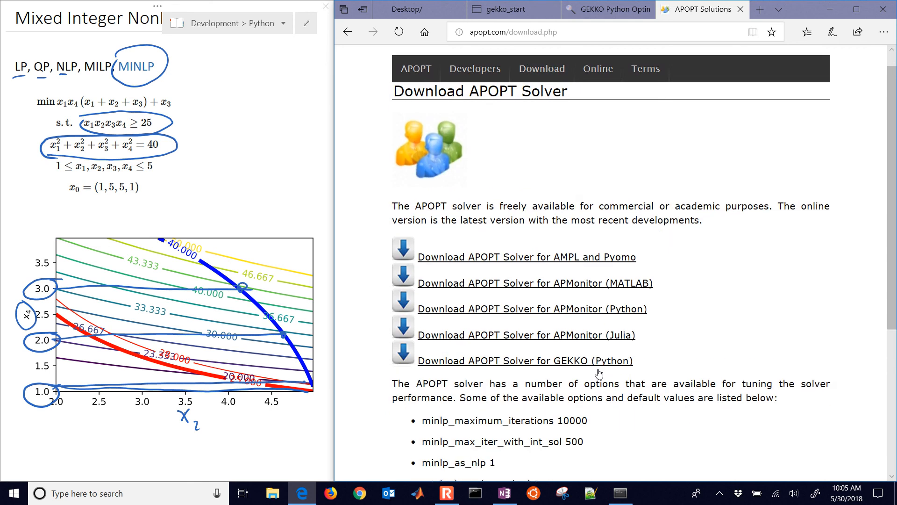
pyautogui.scroll(-3)
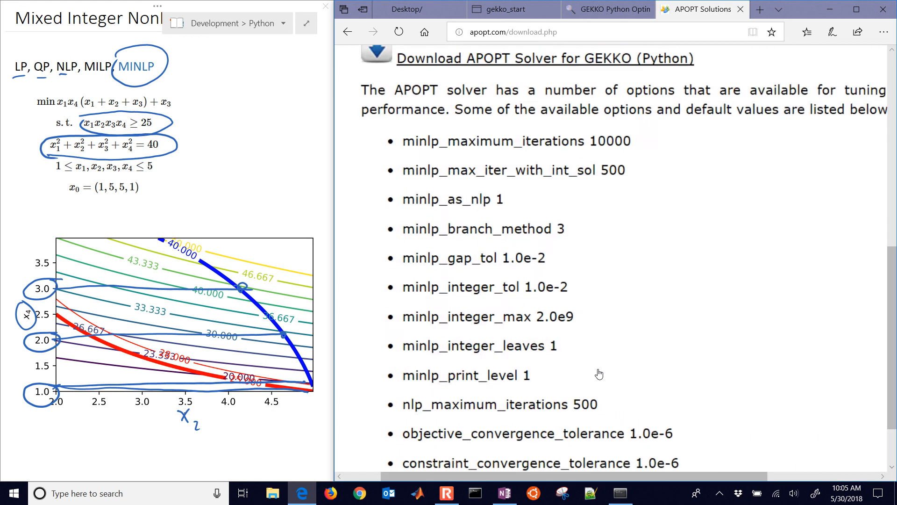
pyautogui.scroll(-3)
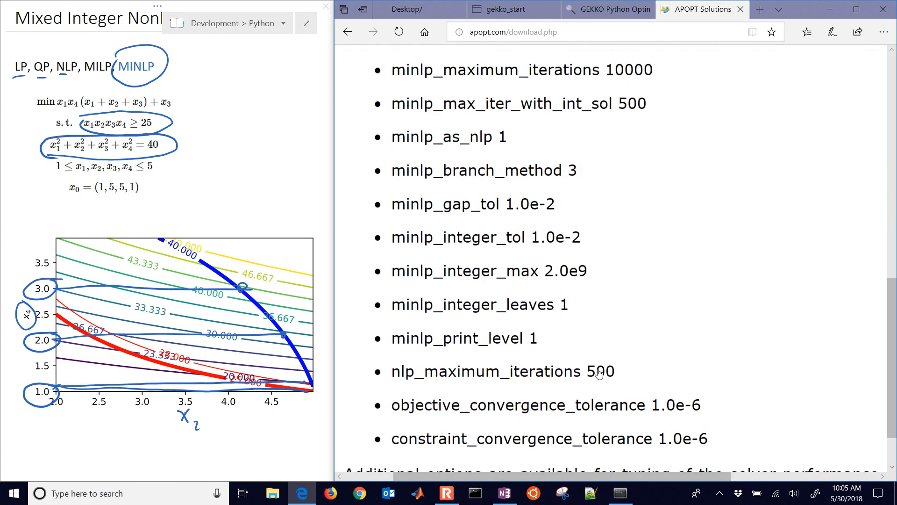